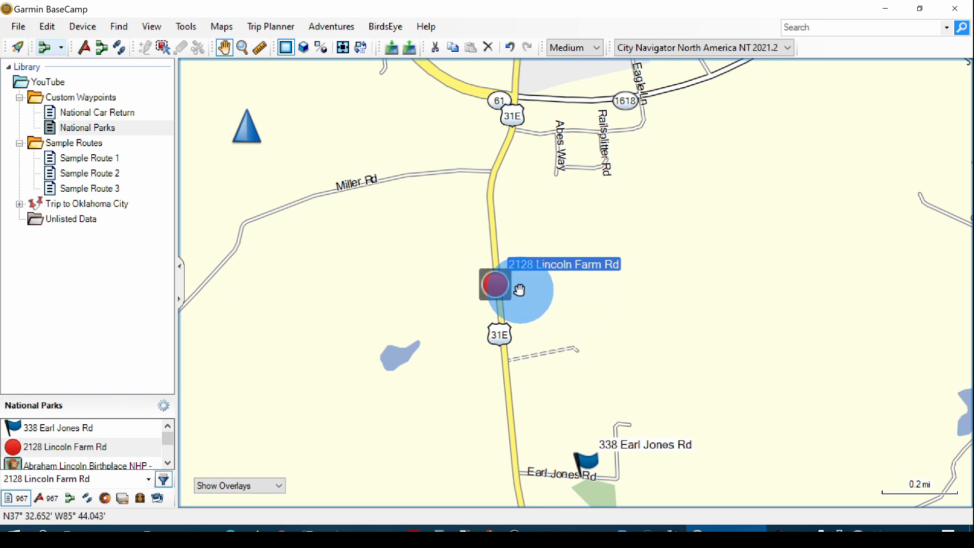
pyautogui.doubleClick(495, 285)
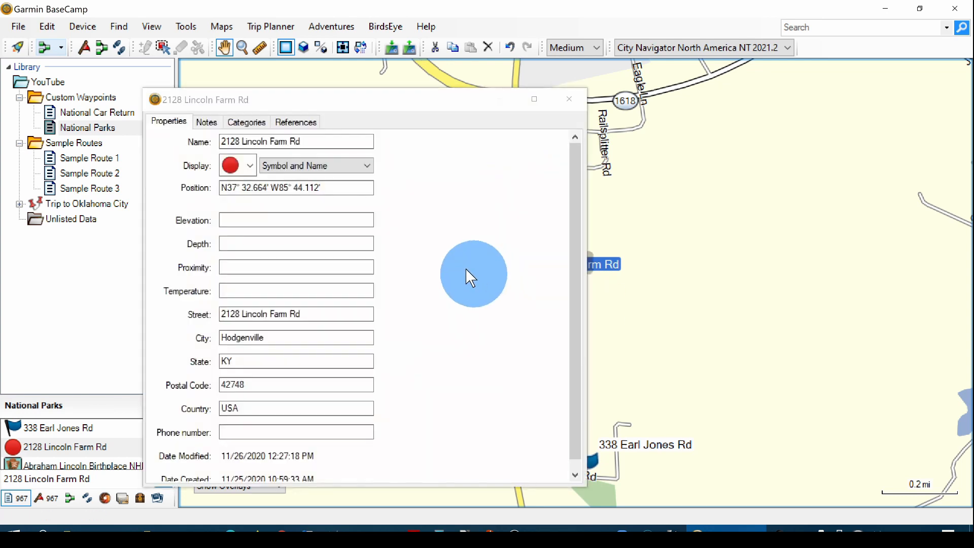
pyautogui.click(249, 166)
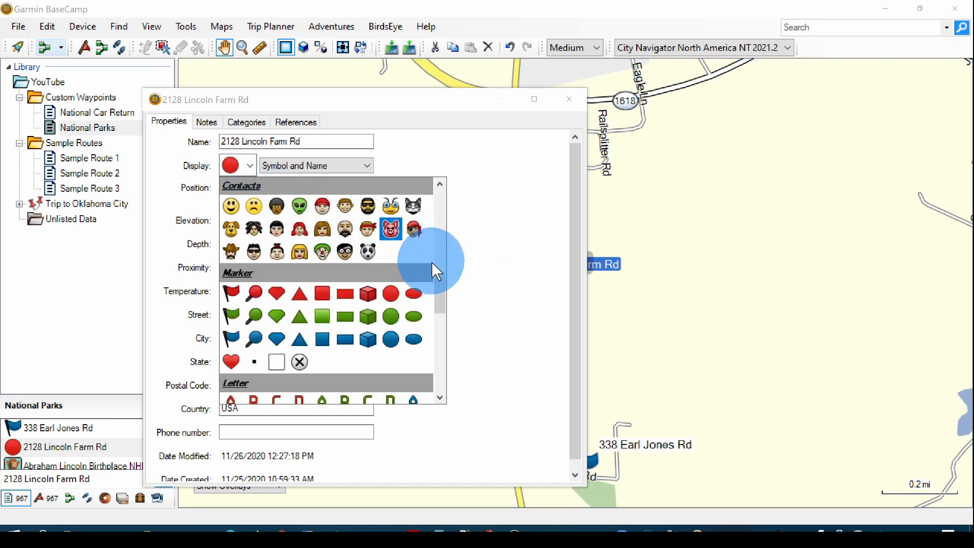
pyautogui.moveTo(407, 292)
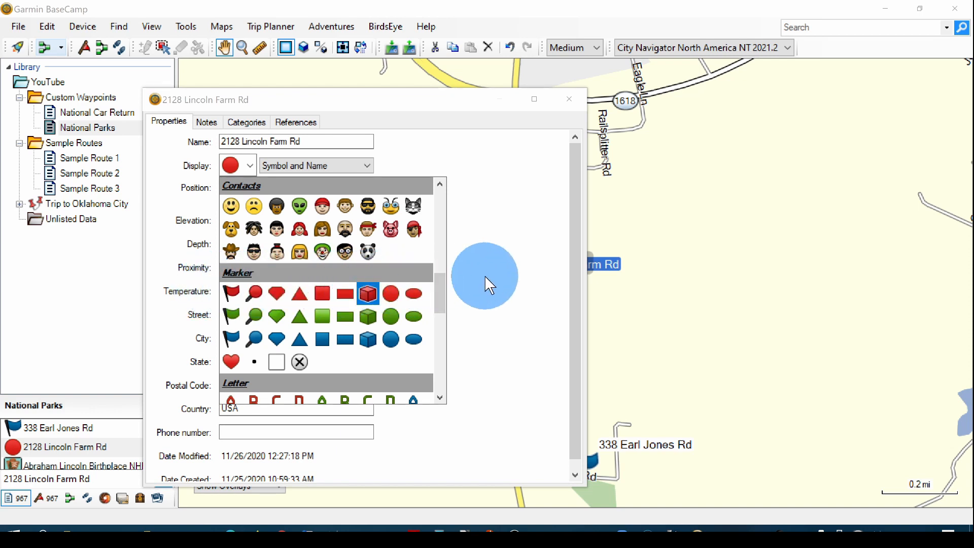
pyautogui.moveTo(567, 99)
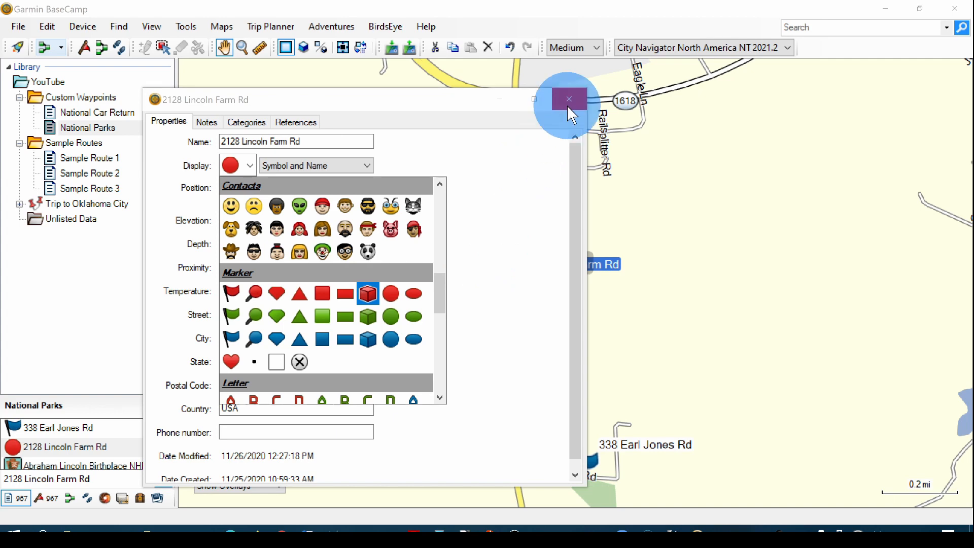
pyautogui.click(568, 99)
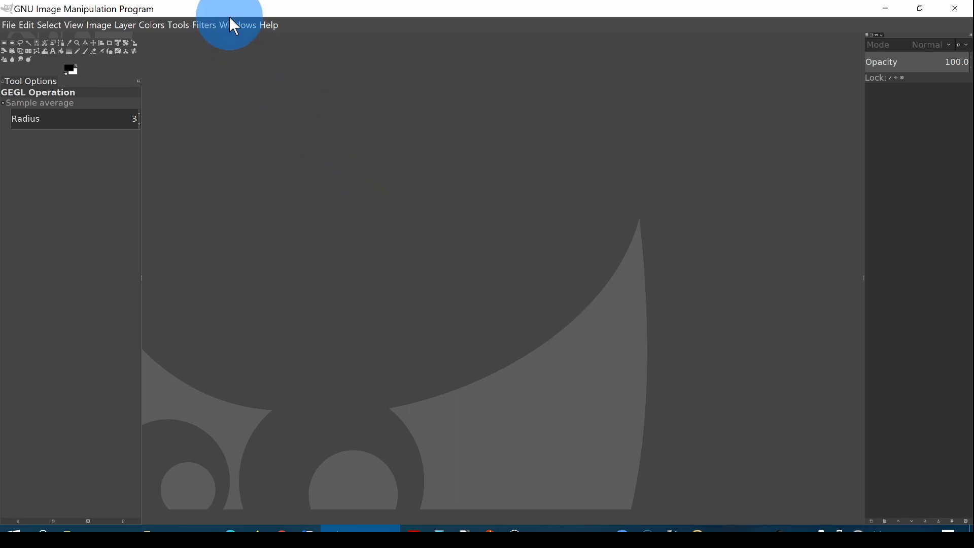
# Set GIMP to single-window mode and adjust the docked panel configuration.
pyautogui.click(237, 25)
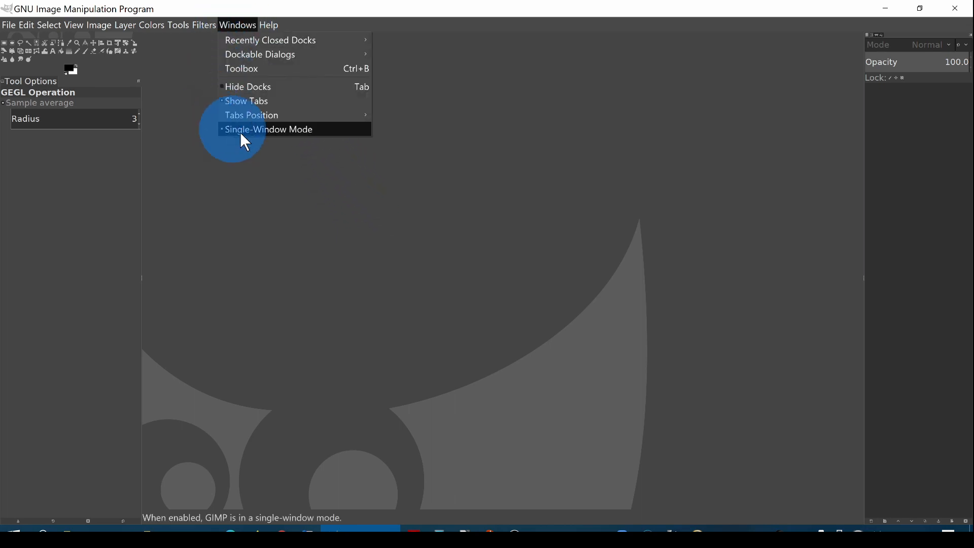
pyautogui.click(270, 129)
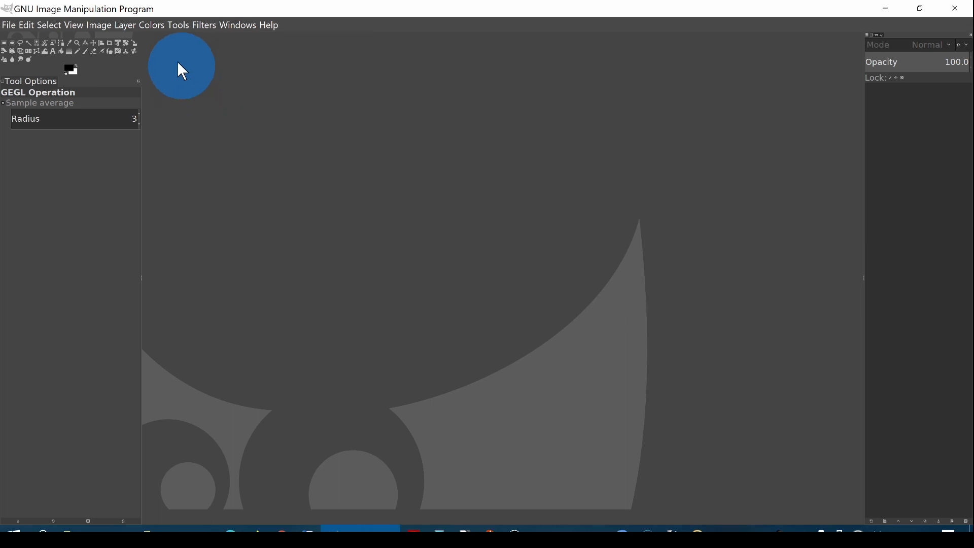
pyautogui.click(99, 25)
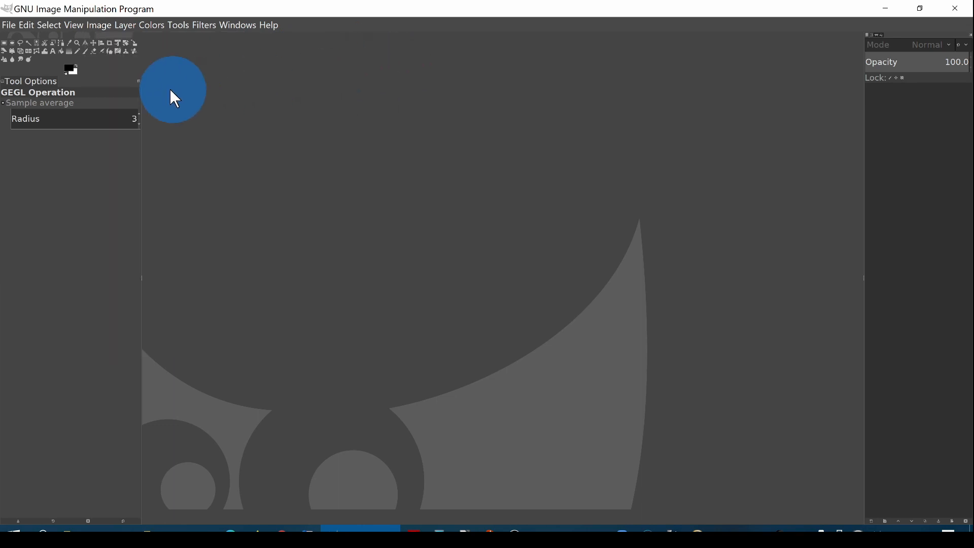
pyautogui.moveTo(141, 89)
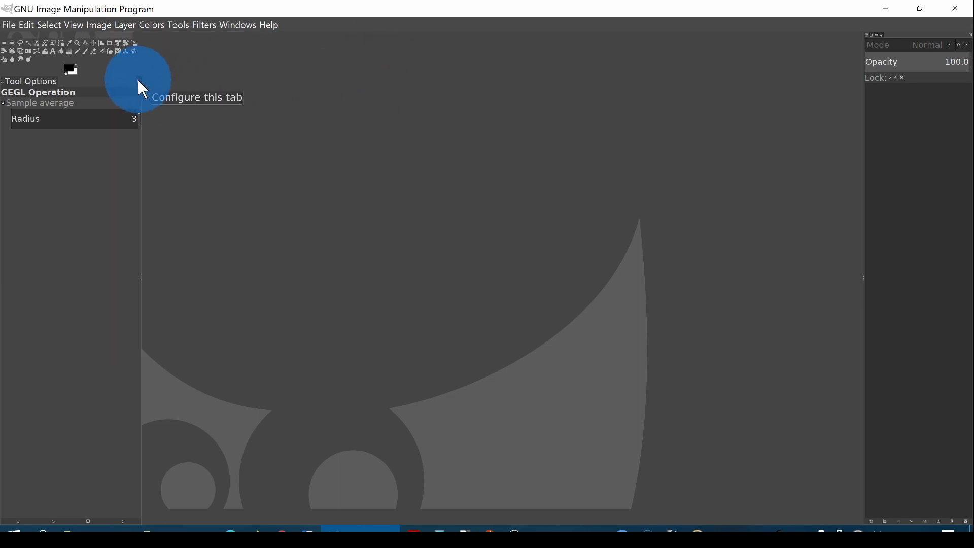
pyautogui.click(138, 80)
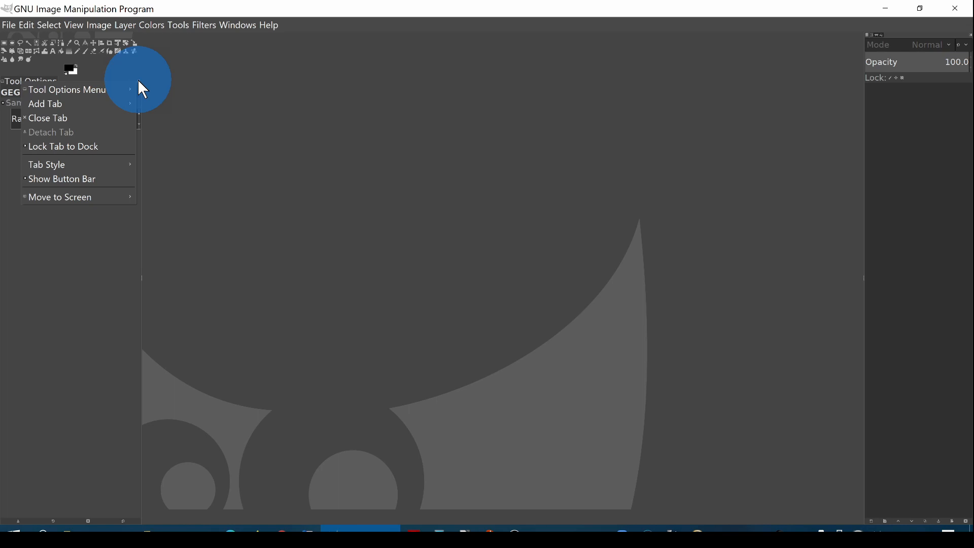
pyautogui.moveTo(72, 154)
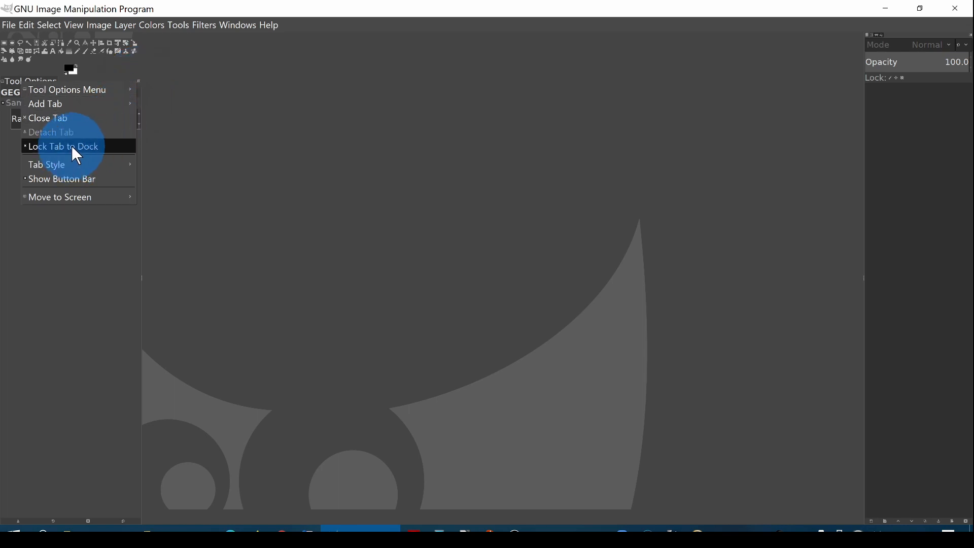
pyautogui.moveTo(246, 99)
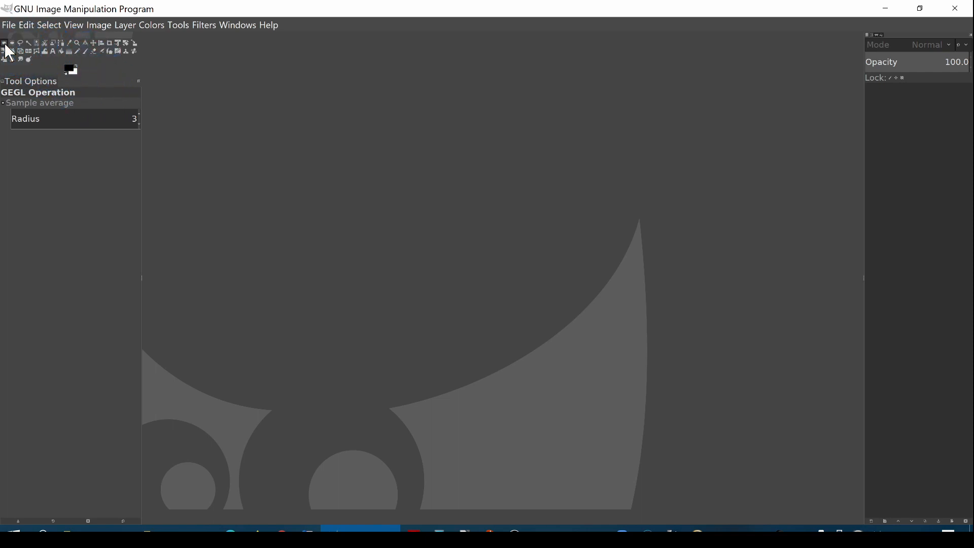
# Activate the Rectangle Select tool and set the foreground colour to pure yellow ffff00.
pyautogui.click(3, 42)
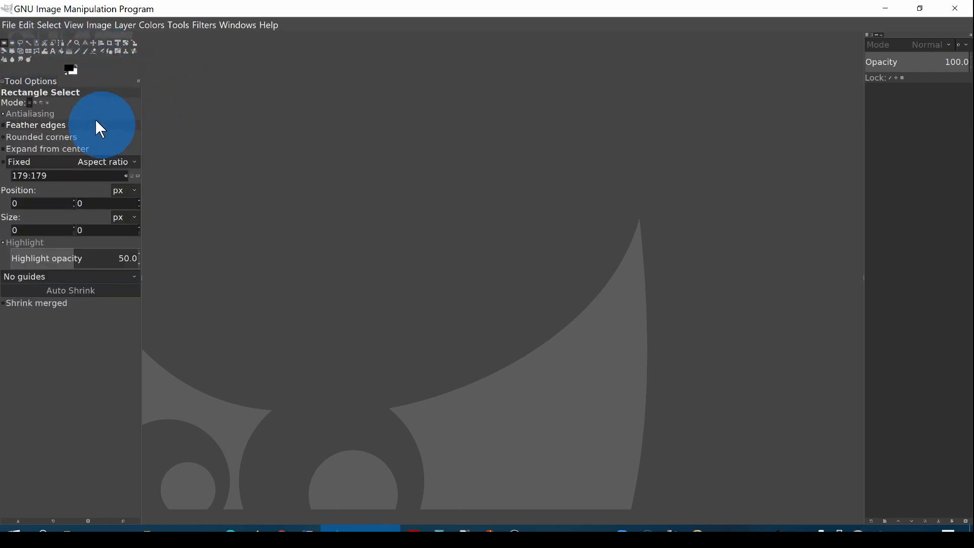
pyautogui.moveTo(242, 117)
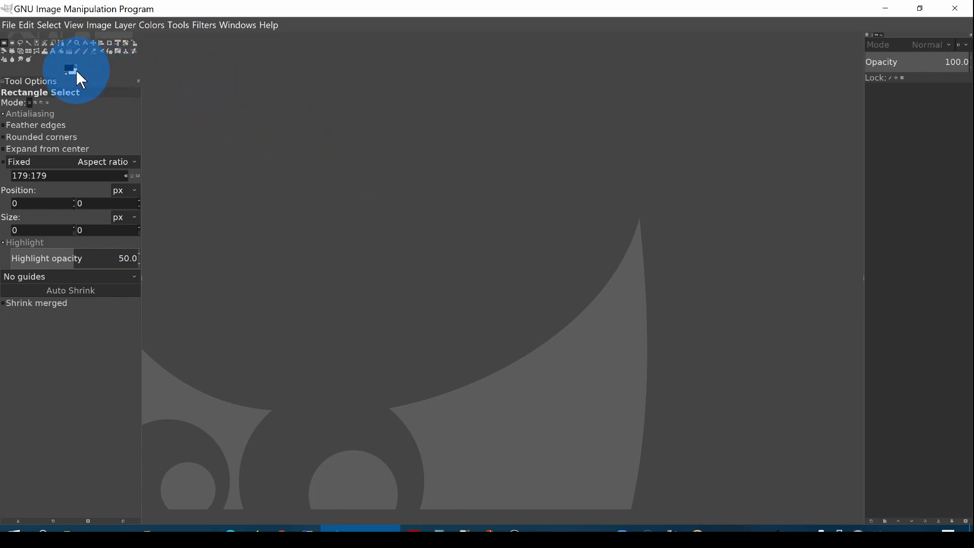
pyautogui.click(69, 69)
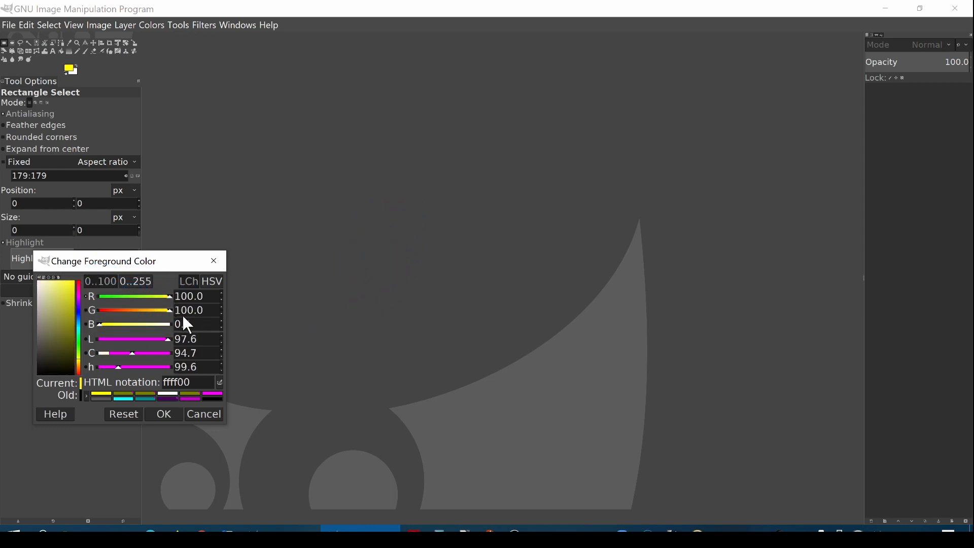
pyautogui.click(103, 425)
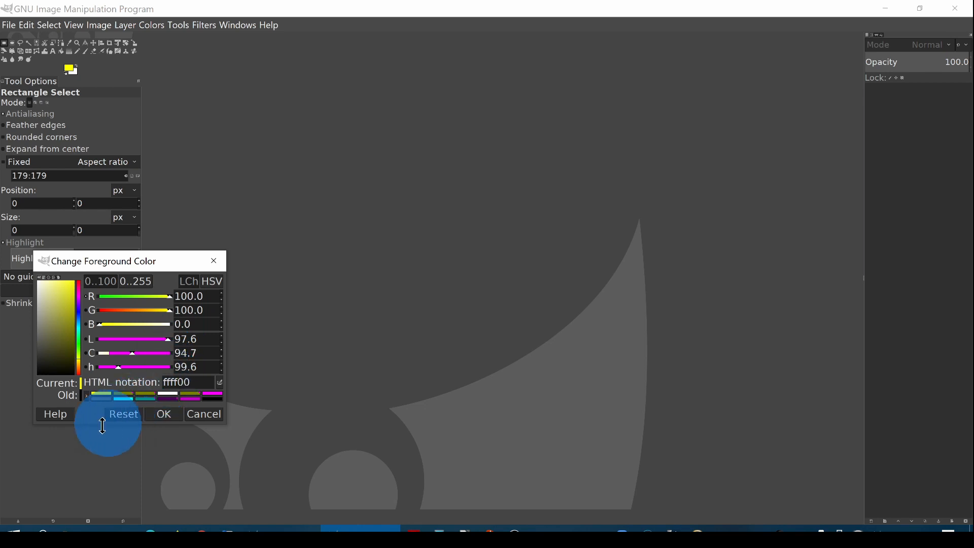
pyautogui.moveTo(280, 444)
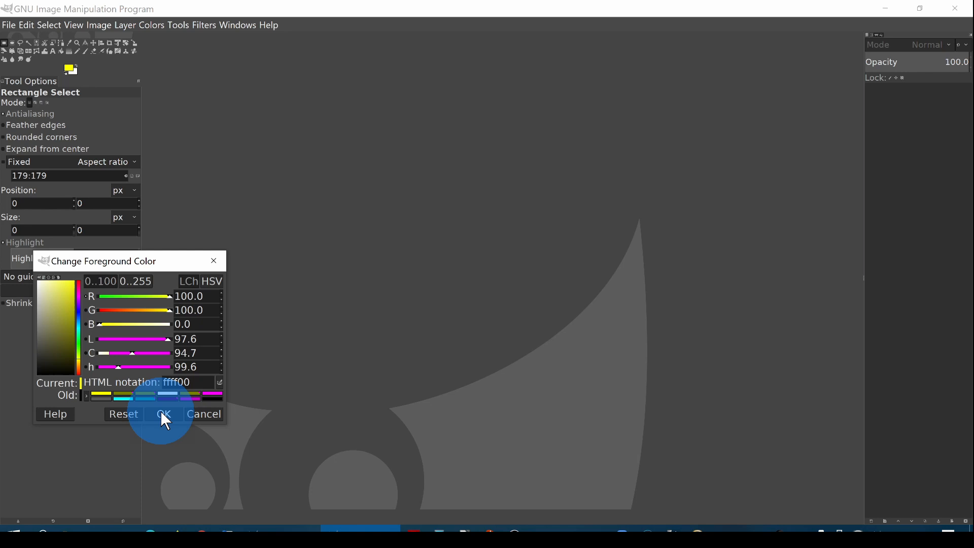
pyautogui.click(164, 414)
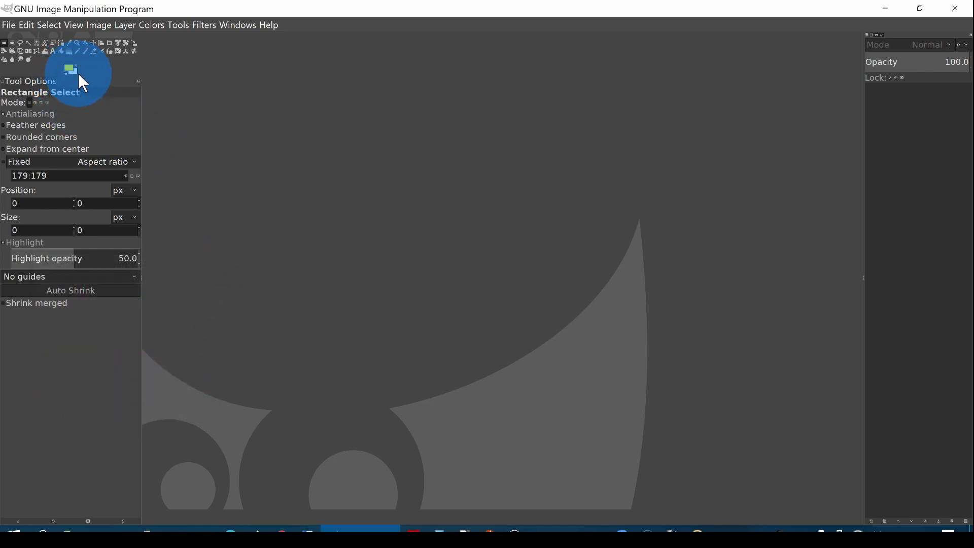
pyautogui.moveTo(75, 69)
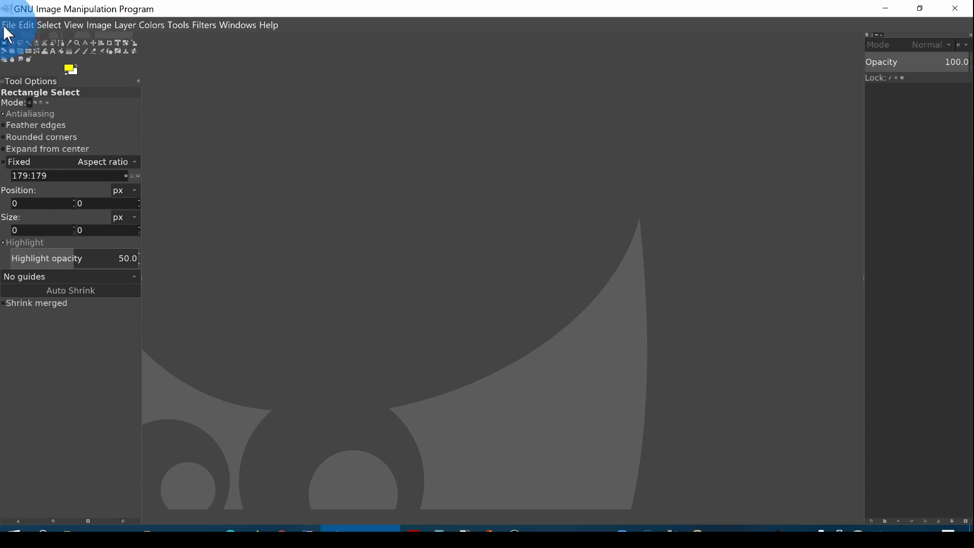
# Create a new blank white 400×400 pixel image via File > New.
pyautogui.click(8, 24)
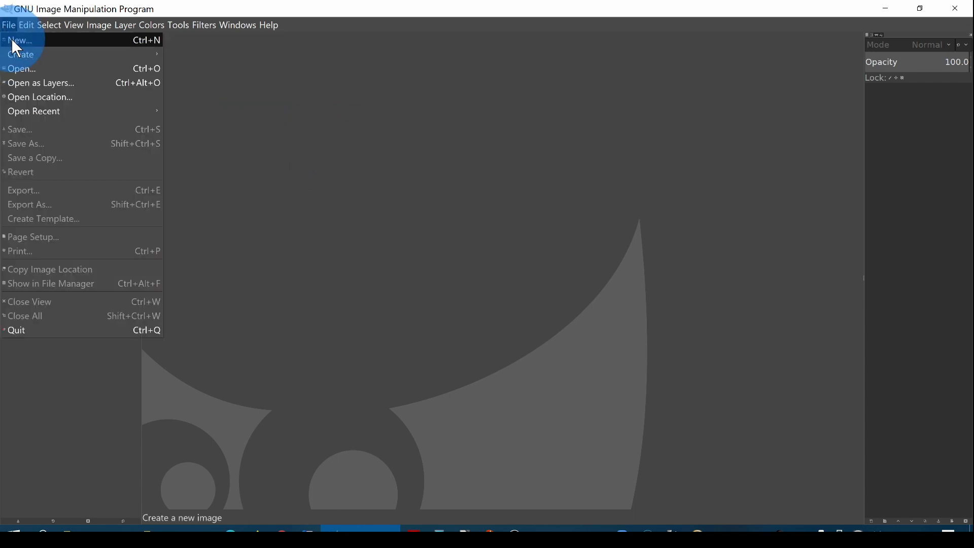
pyautogui.click(19, 40)
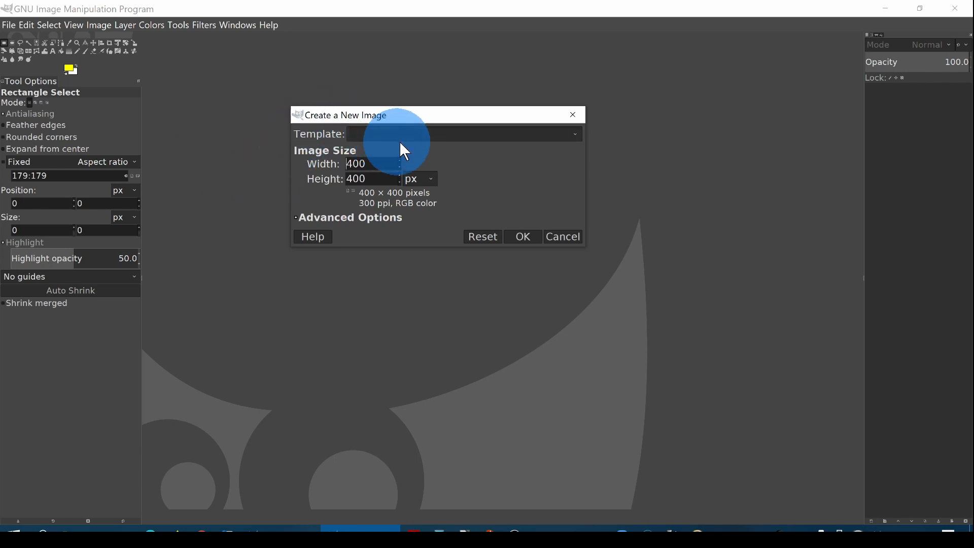
pyautogui.moveTo(479, 180)
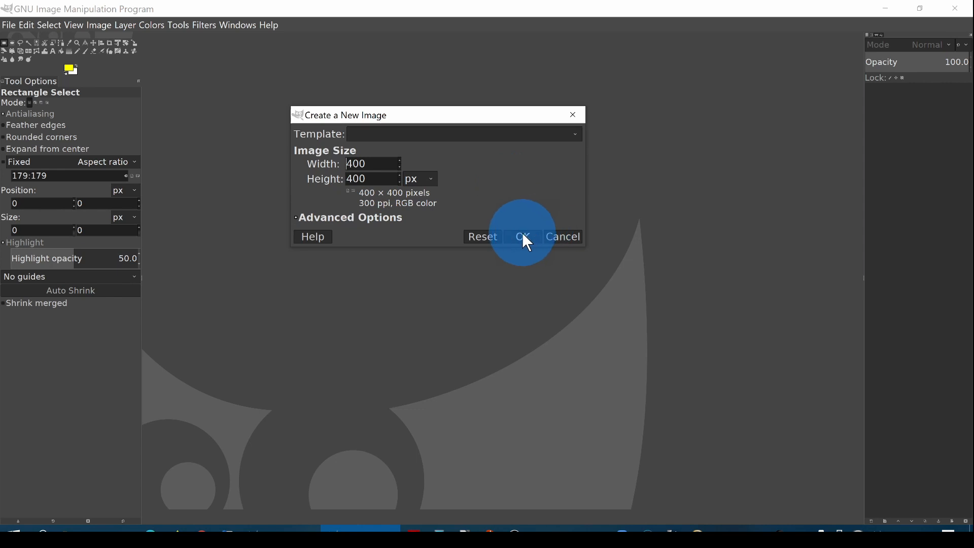
pyautogui.click(523, 237)
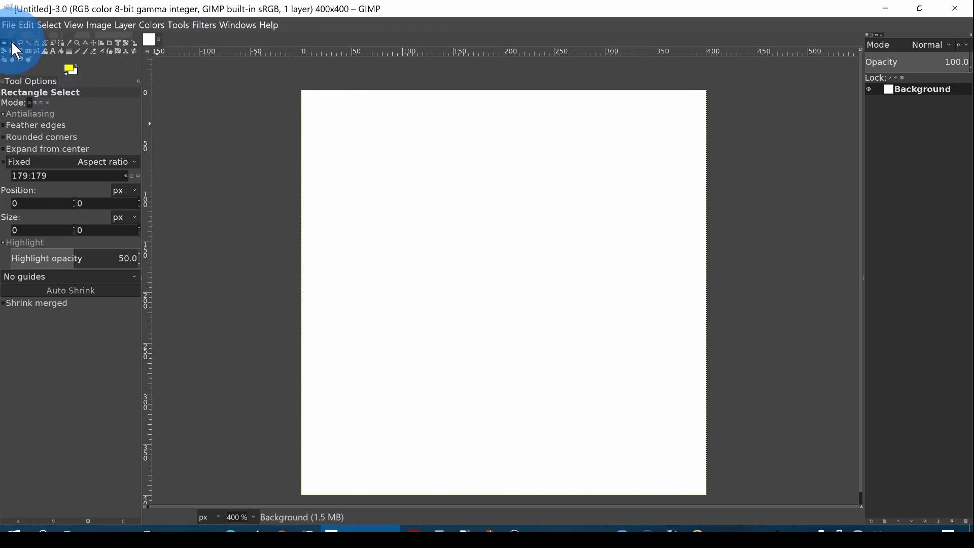
pyautogui.click(19, 42)
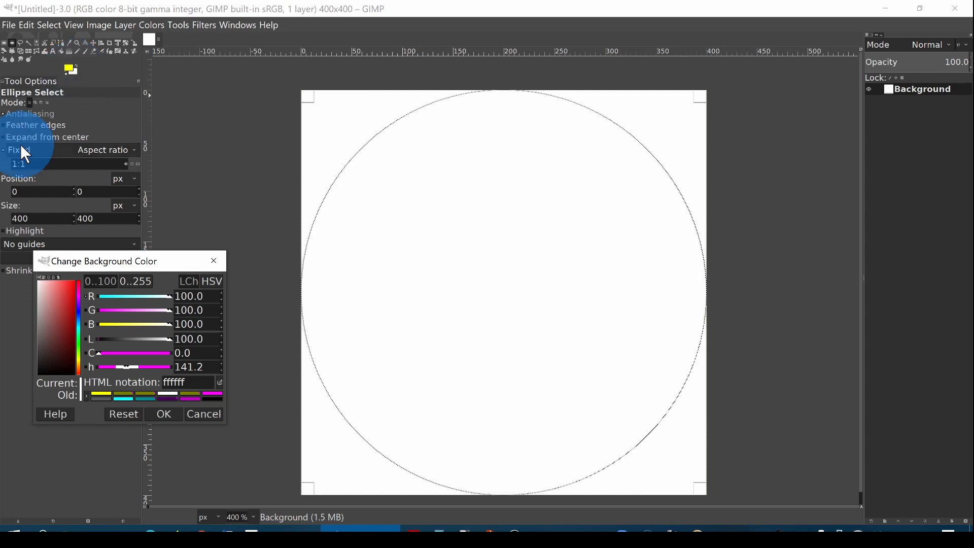
pyautogui.moveTo(103, 302)
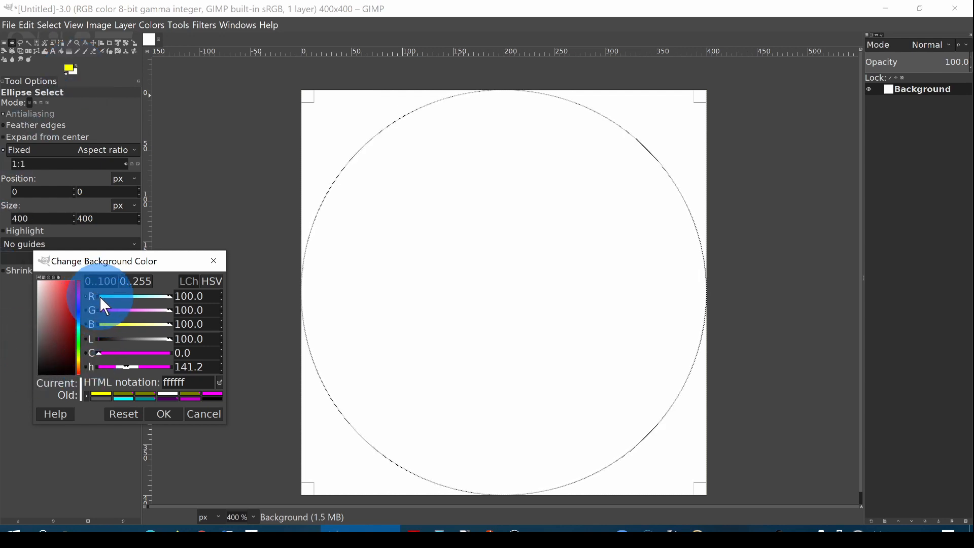
pyautogui.moveTo(112, 310)
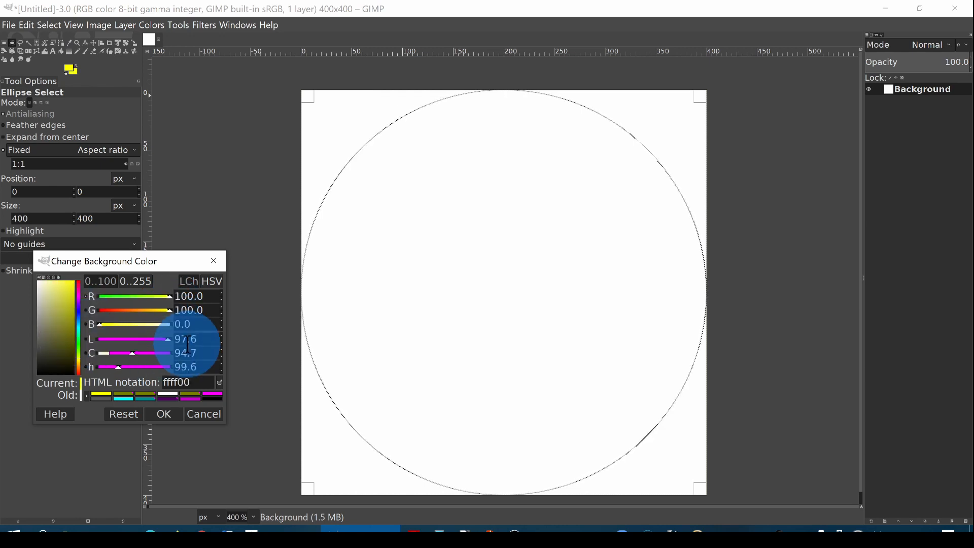
pyautogui.moveTo(174, 340)
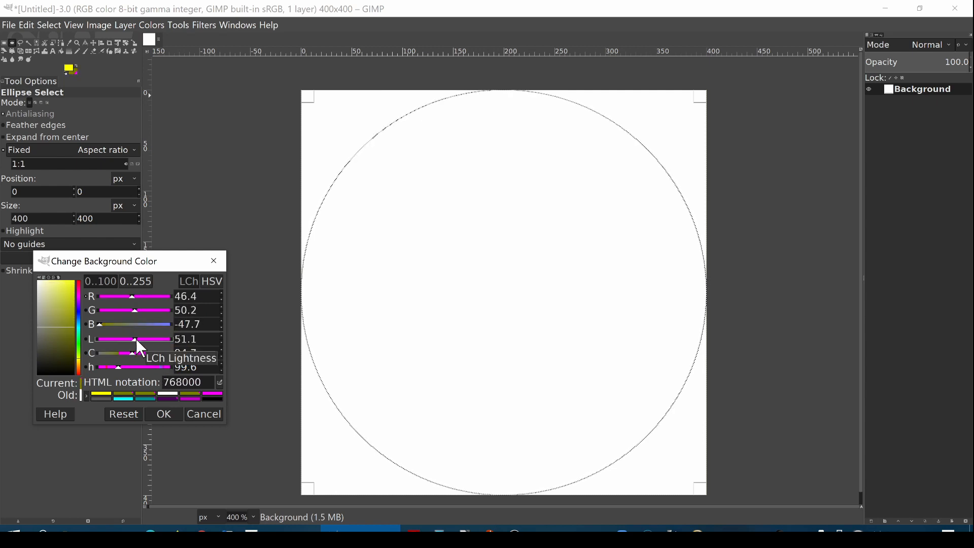
# Set the background colour to olive green 768000 and fill the 400×400 circle with it.
pyautogui.click(163, 414)
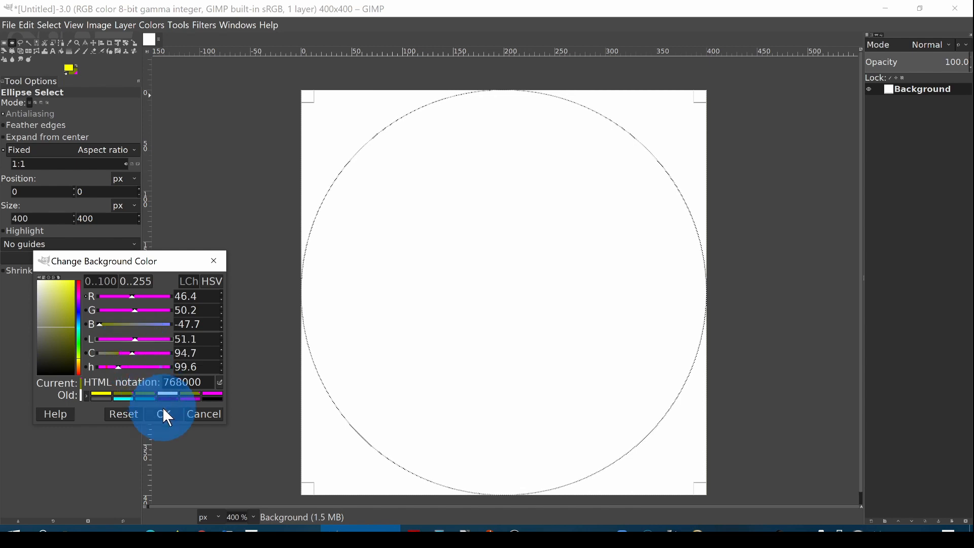
pyautogui.click(168, 413)
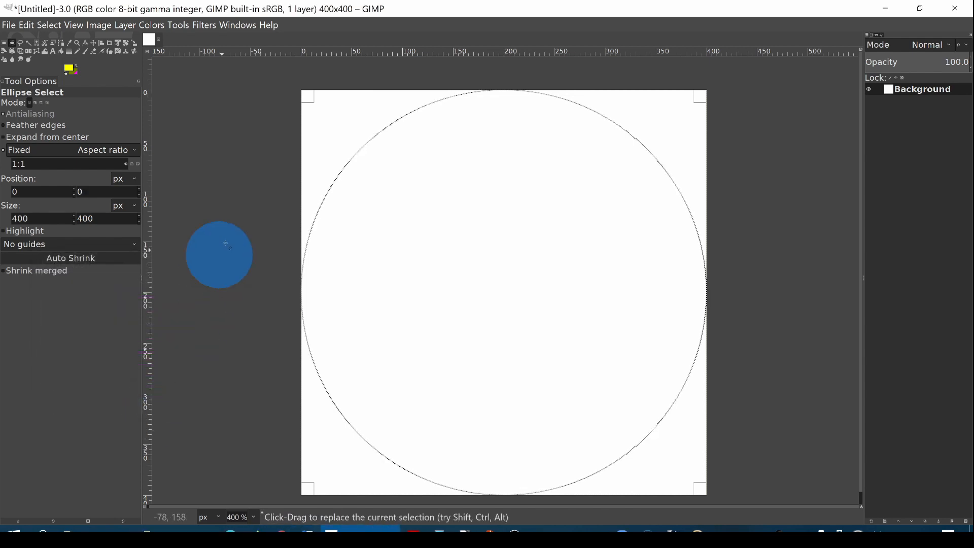
pyautogui.click(26, 25)
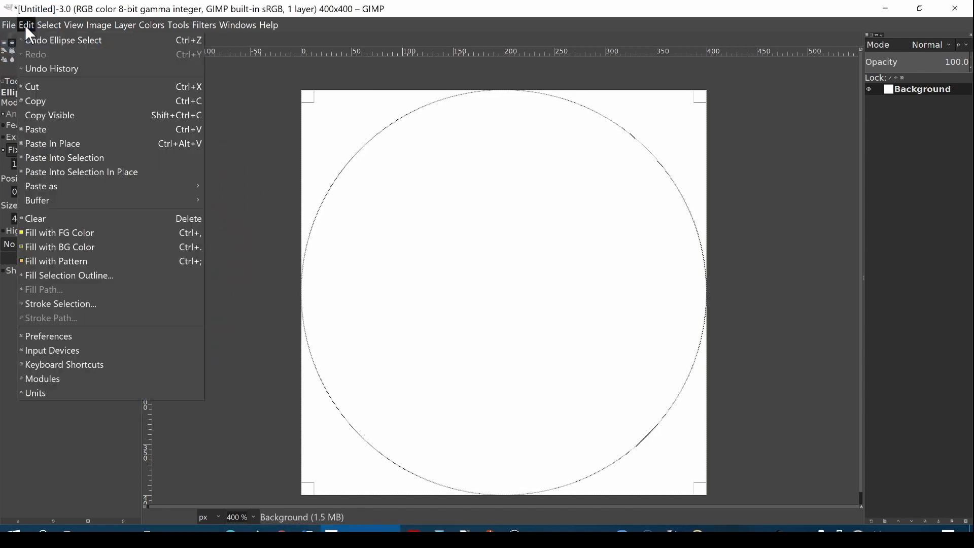
pyautogui.moveTo(60, 246)
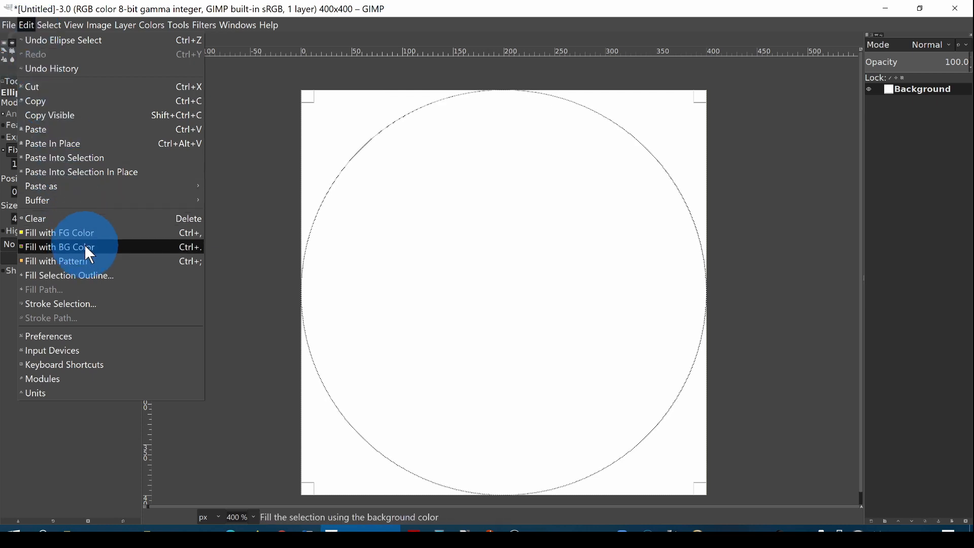
pyautogui.moveTo(60, 247)
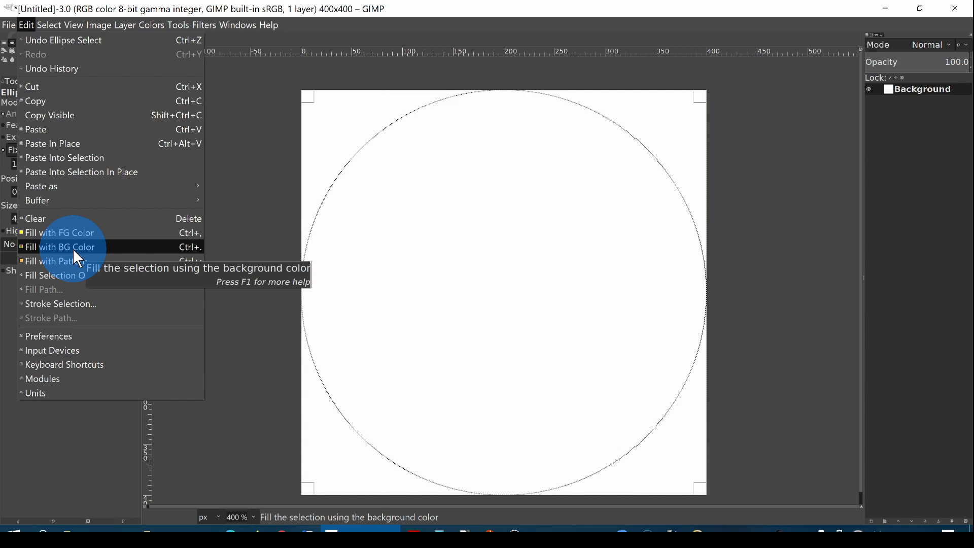
pyautogui.click(60, 246)
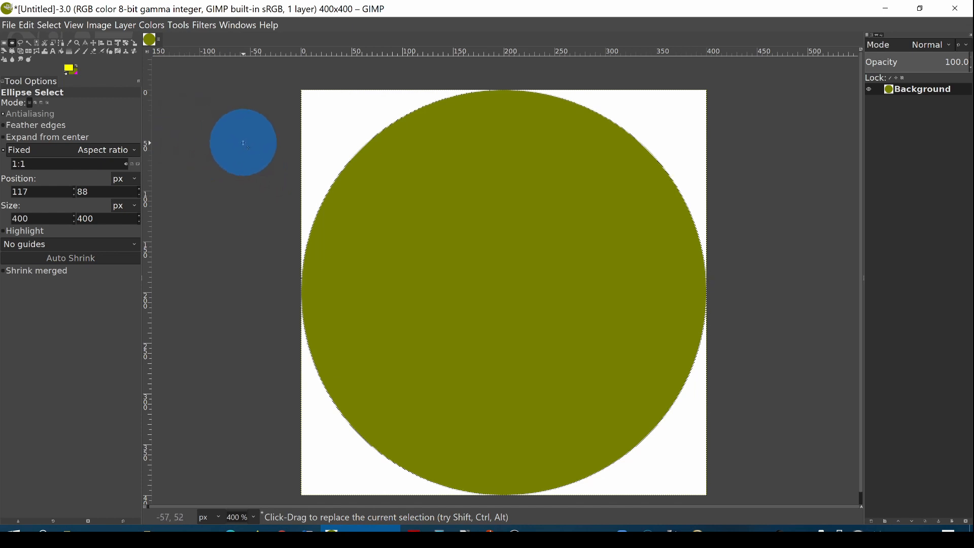
# Deselect, then make a 340×340 ellipse selection positioned at 30, 30 inside the olive dot.
pyautogui.click(48, 25)
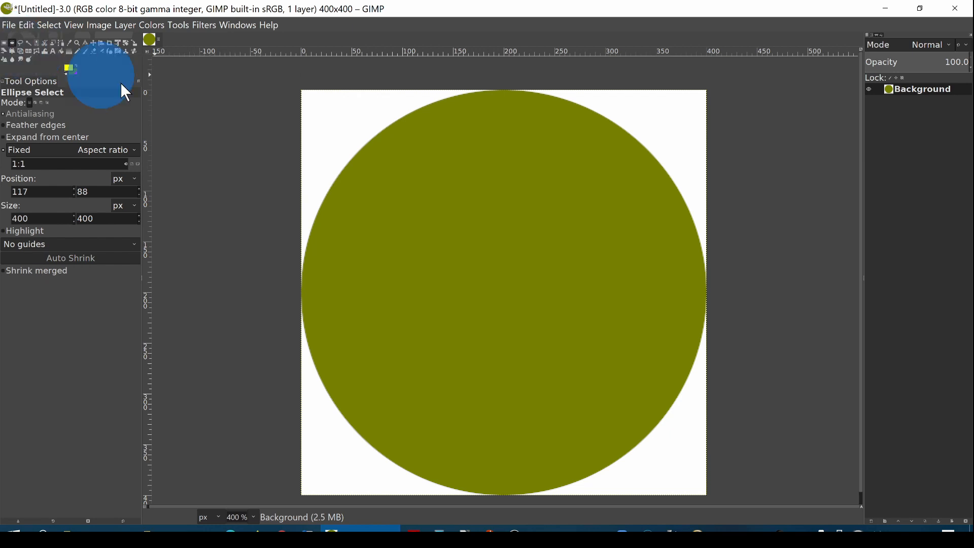
pyautogui.moveTo(233, 141)
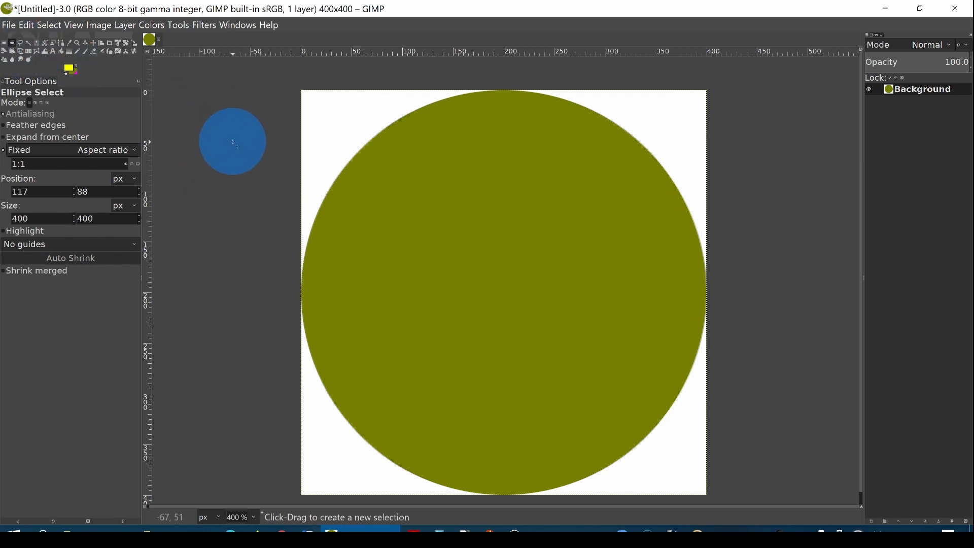
pyautogui.moveTo(233, 141); pyautogui.dragTo(339, 130)
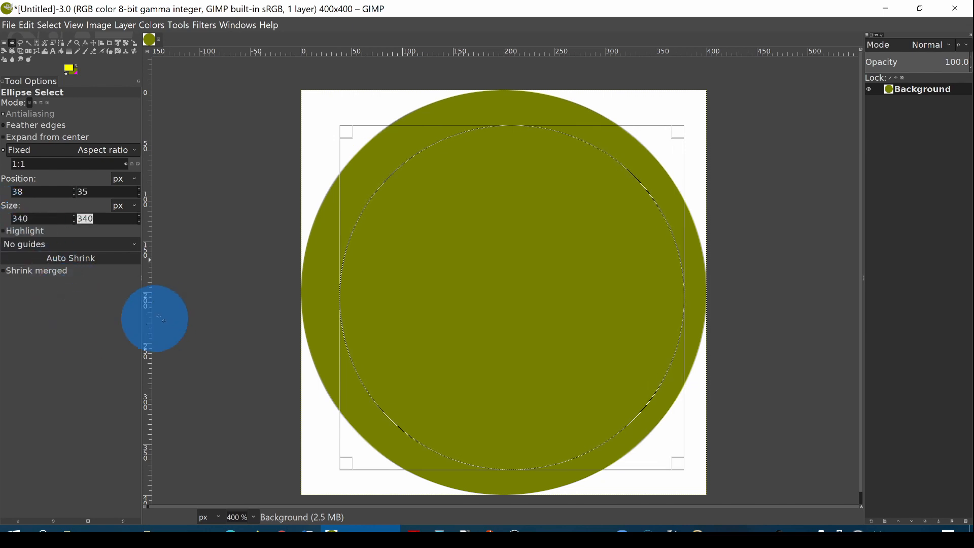
pyautogui.moveTo(108, 292)
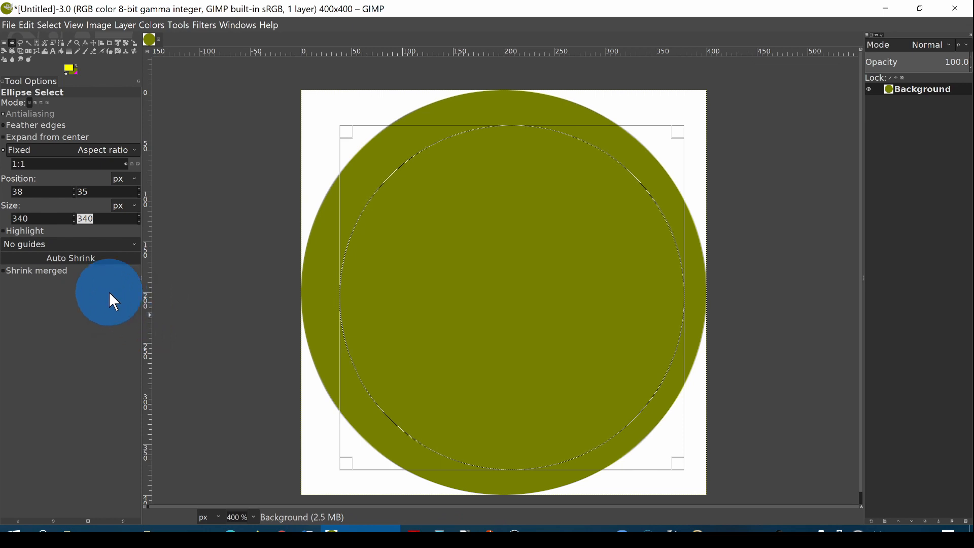
pyautogui.moveTo(73, 309)
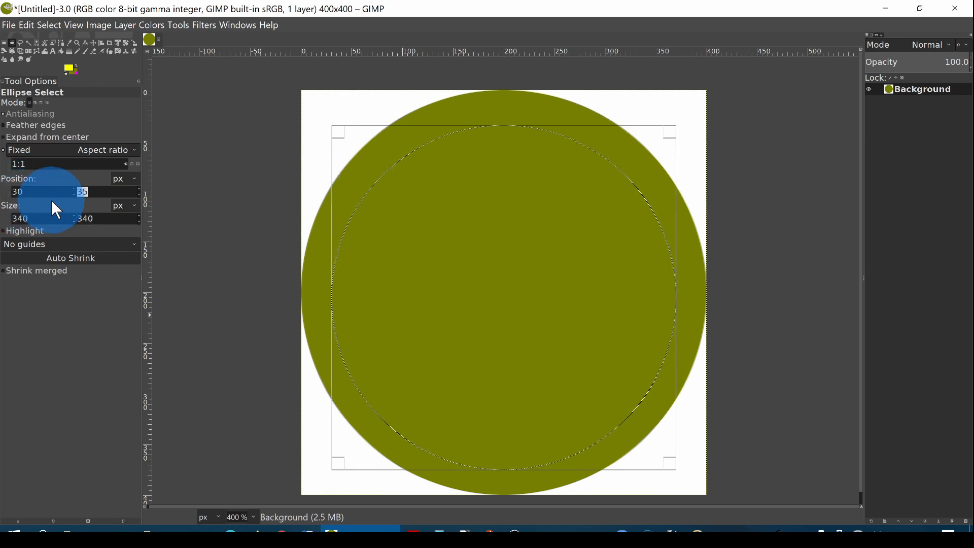
pyautogui.write('30')
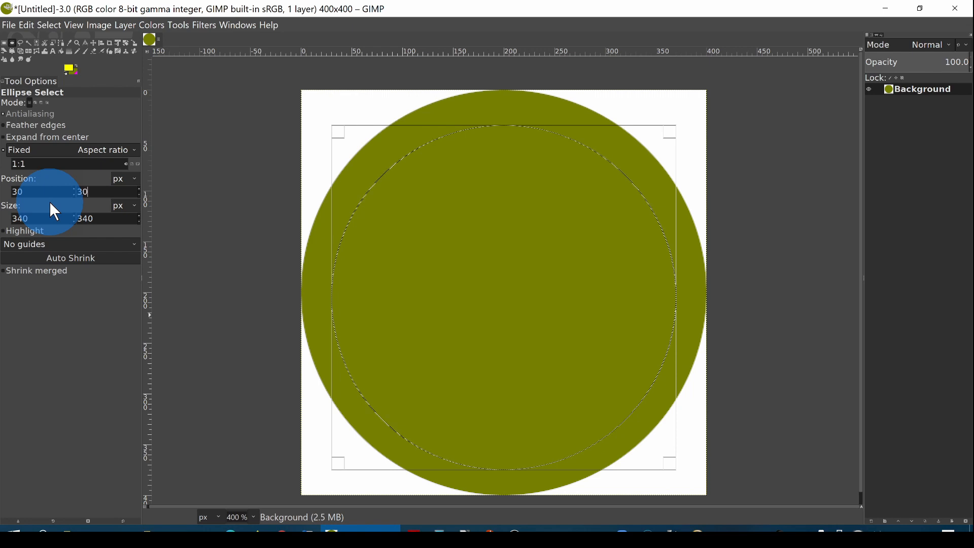
pyautogui.moveTo(402, 103)
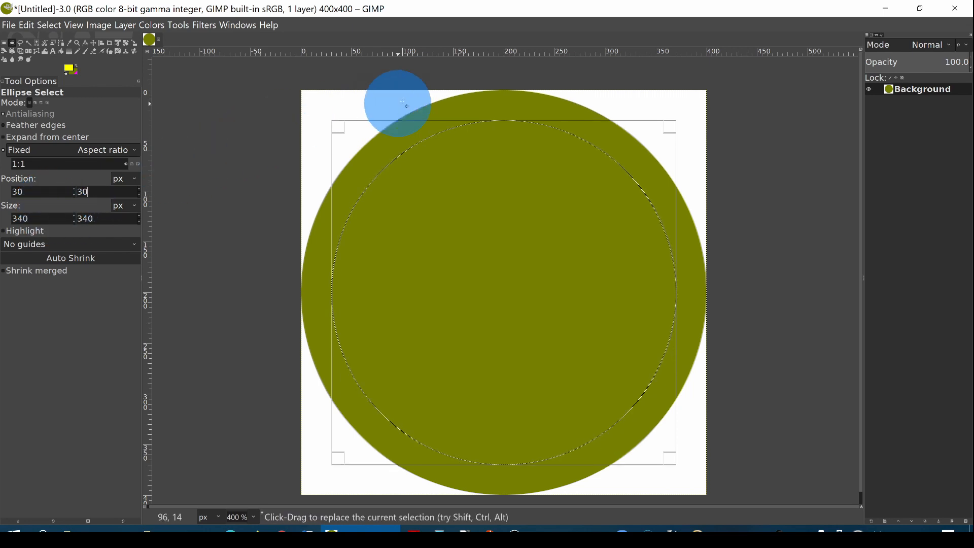
pyautogui.moveTo(401, 102); pyautogui.dragTo(382, 171)
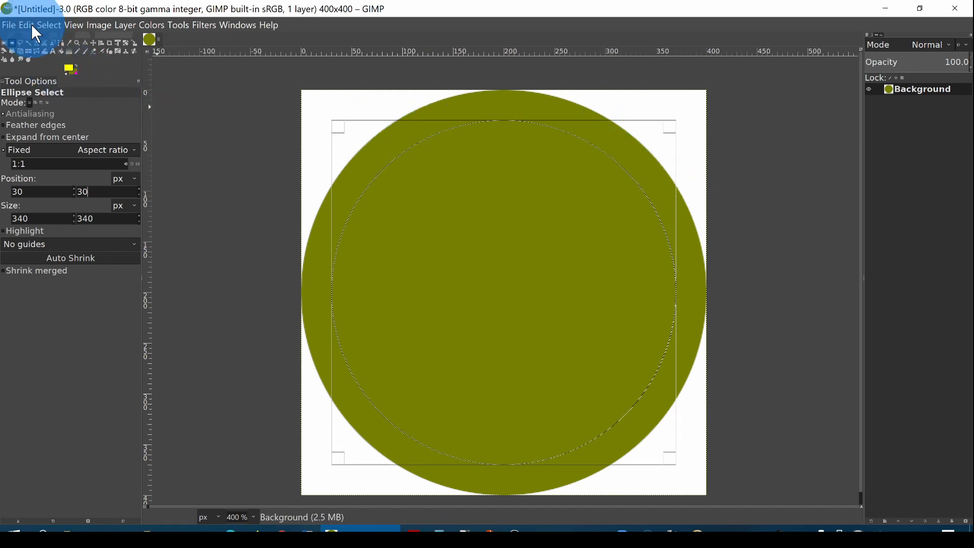
# Fill the inner 340-pixel circle with the yellow foreground, leaving an olive ring.
pyautogui.click(26, 25)
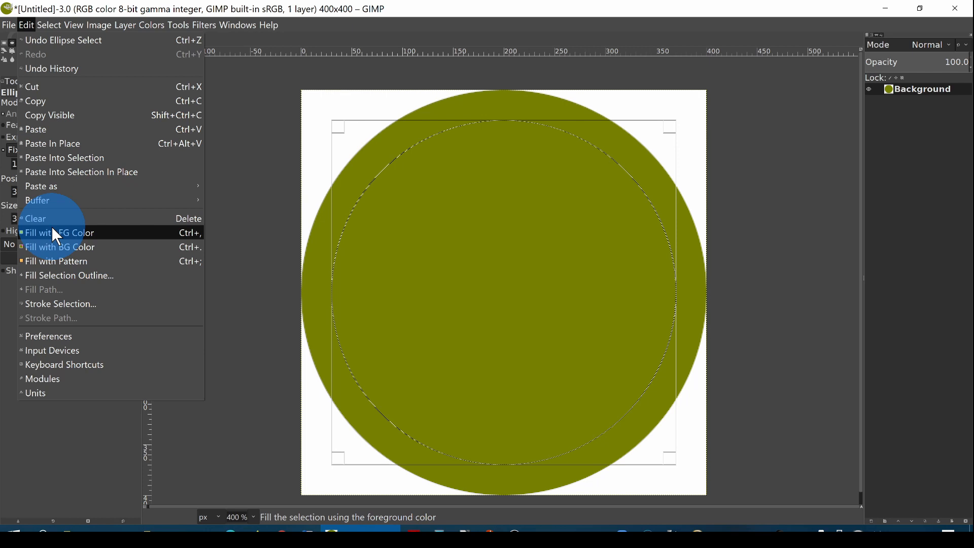
pyautogui.click(59, 232)
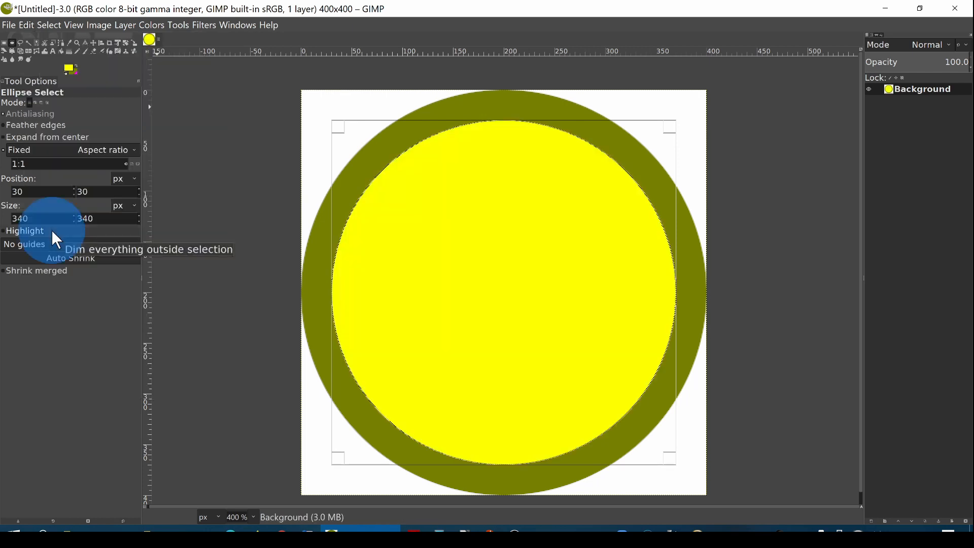
pyautogui.moveTo(213, 173)
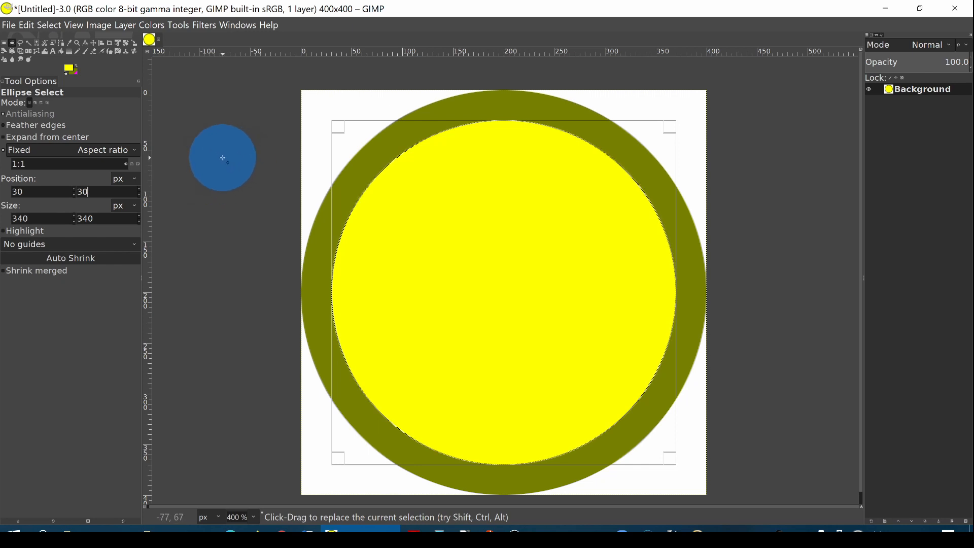
pyautogui.moveTo(222, 158); pyautogui.dragTo(97, 99)
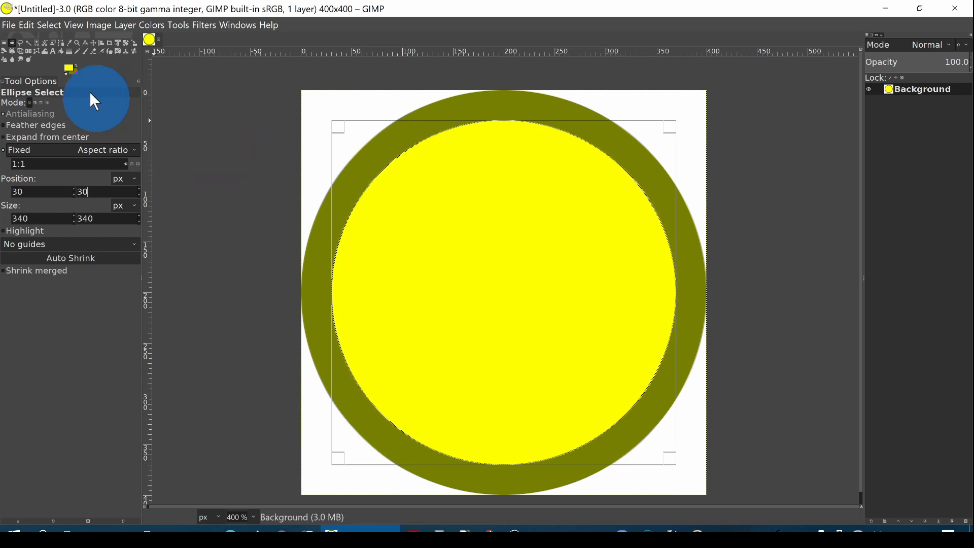
pyautogui.moveTo(49, 32)
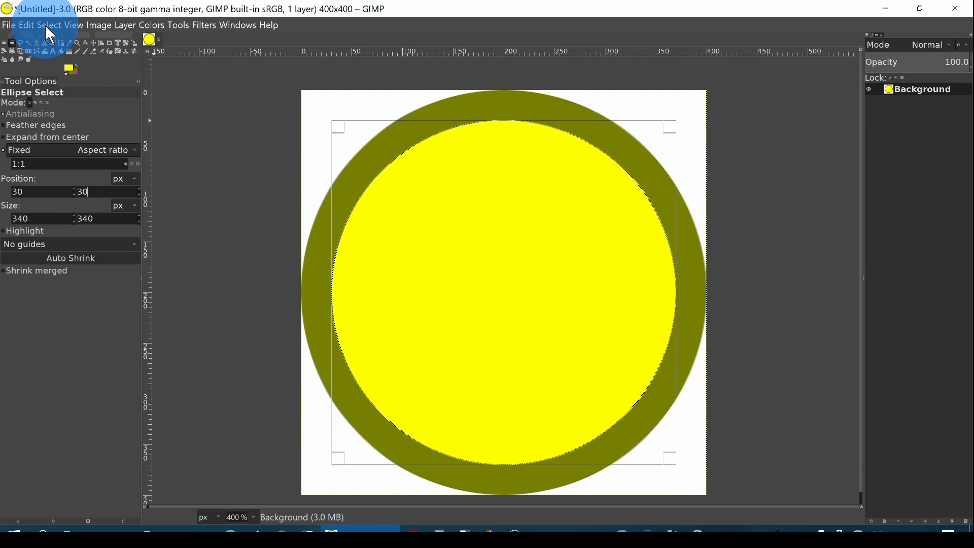
# Clear the selection and add an alpha channel to the layer.
pyautogui.click(48, 25)
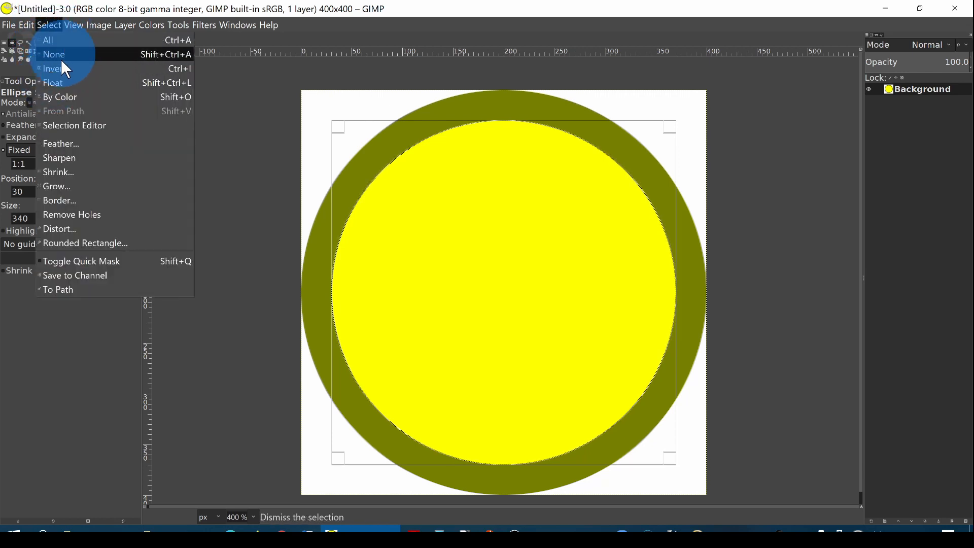
pyautogui.click(54, 54)
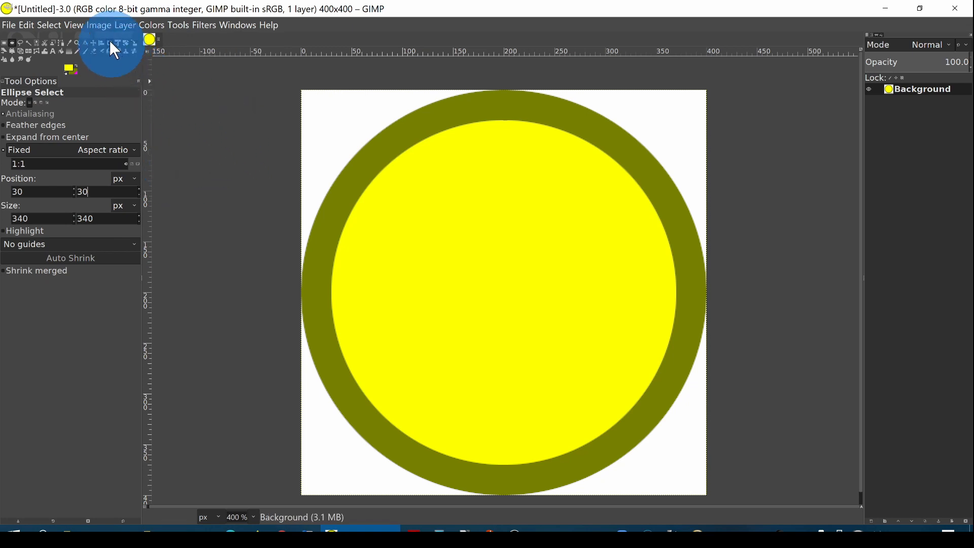
pyautogui.click(125, 25)
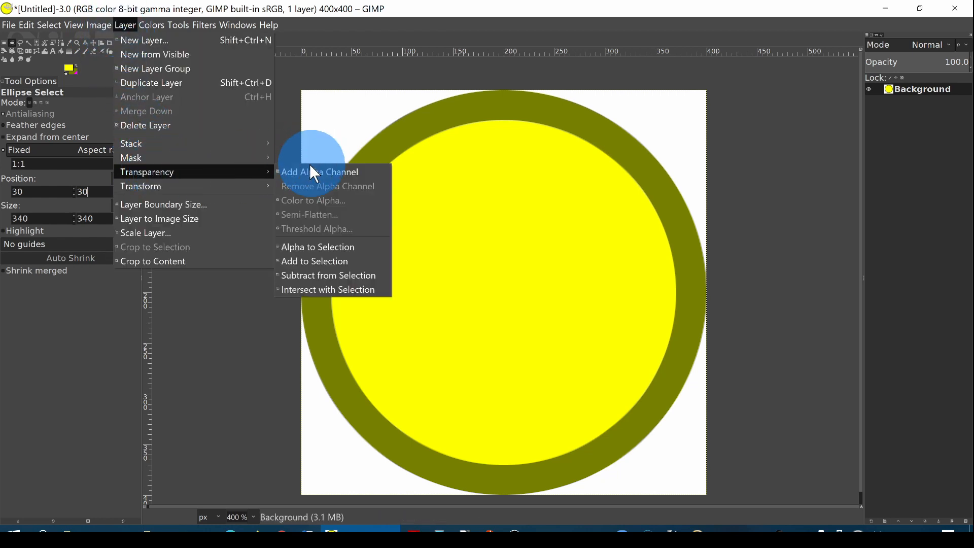
pyautogui.click(319, 172)
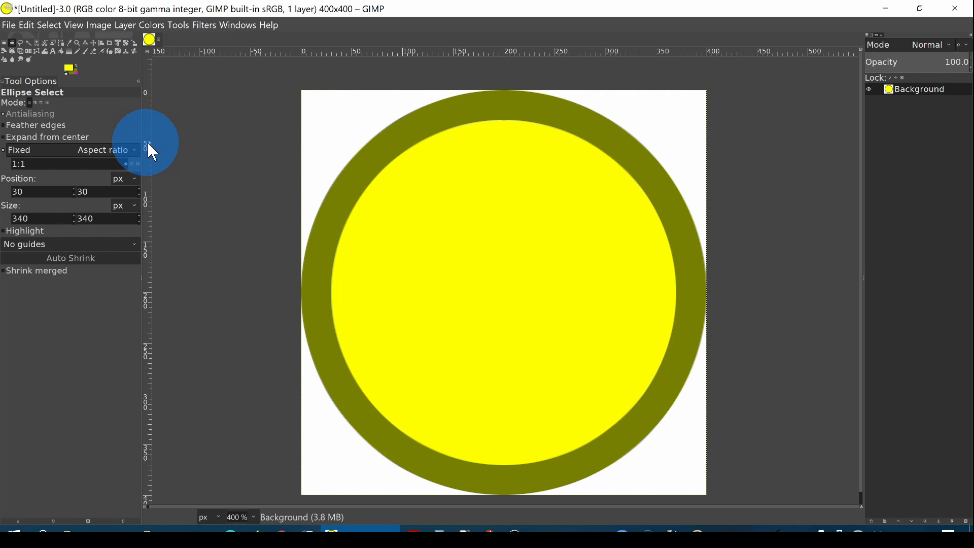
pyautogui.moveTo(254, 147)
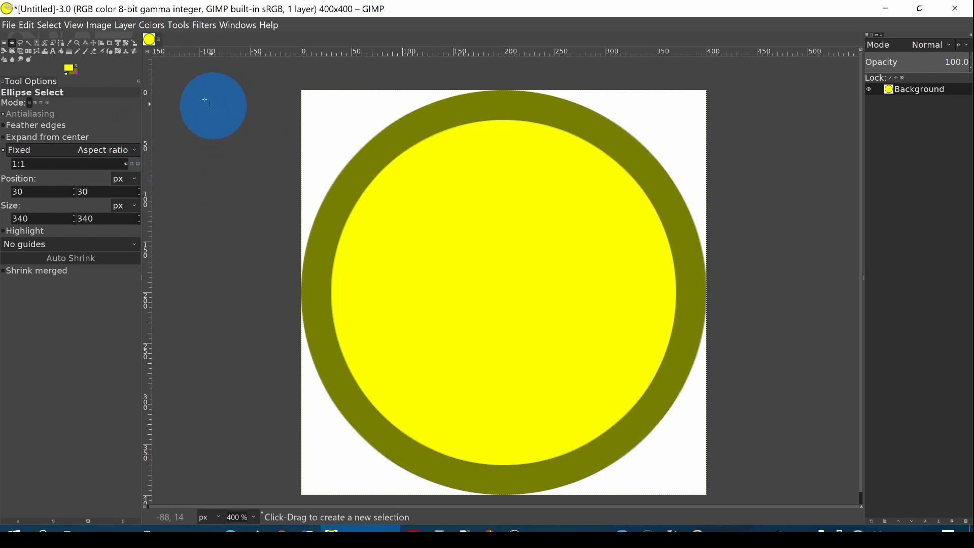
# Use Color to Alpha with white to make the corners transparent.
pyautogui.click(125, 25)
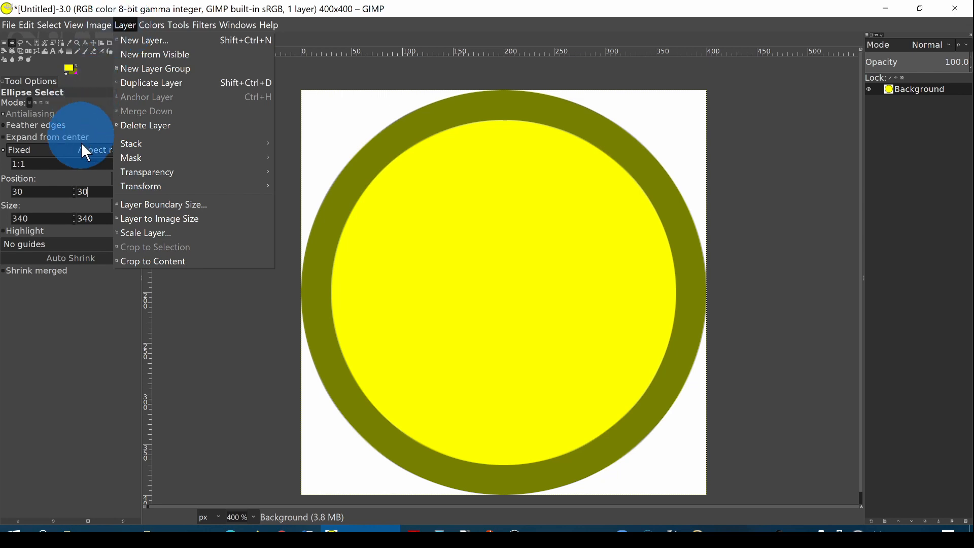
pyautogui.moveTo(161, 175)
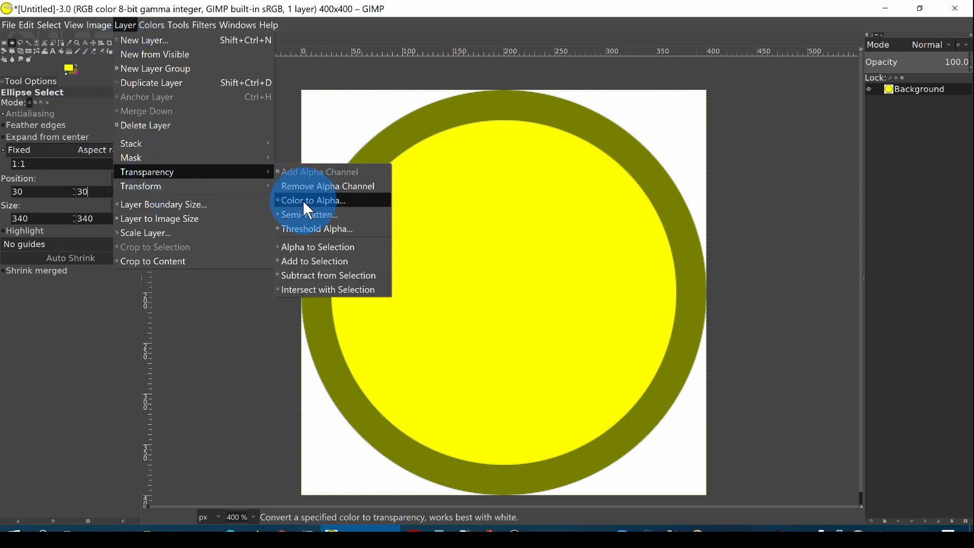
pyautogui.click(313, 199)
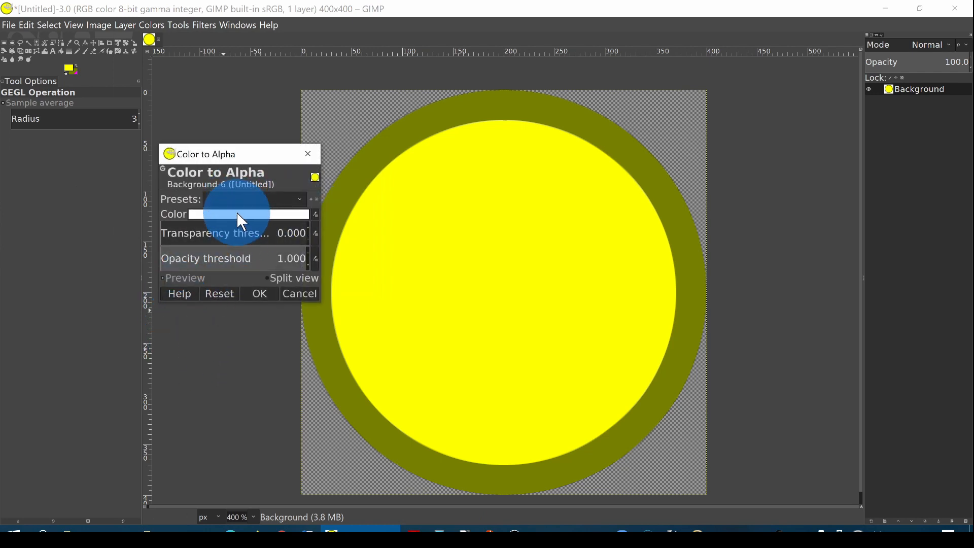
pyautogui.moveTo(249, 214)
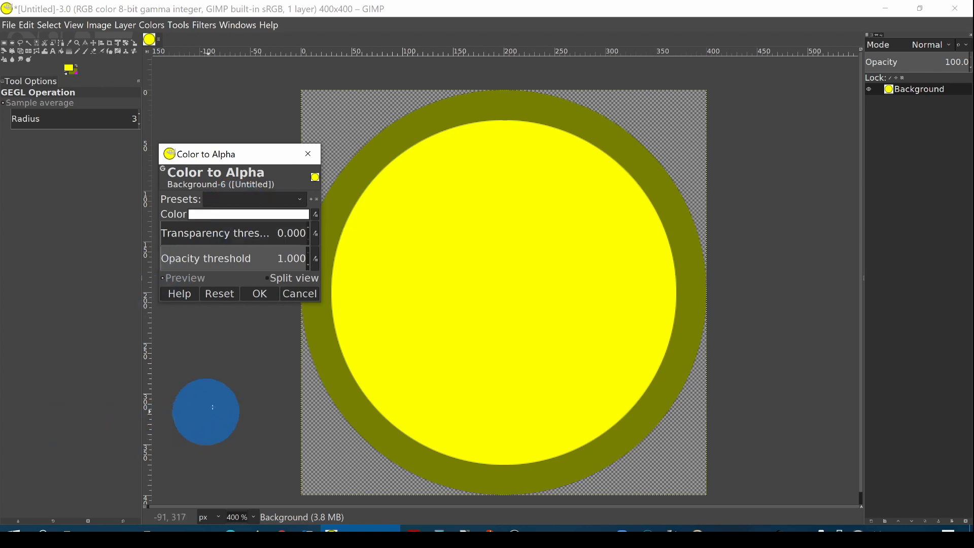
pyautogui.click(259, 293)
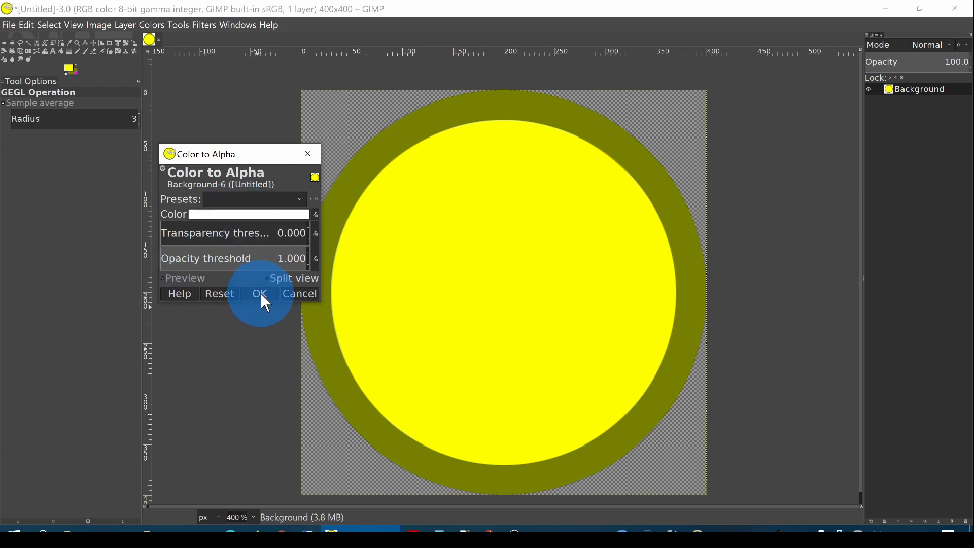
pyautogui.click(259, 293)
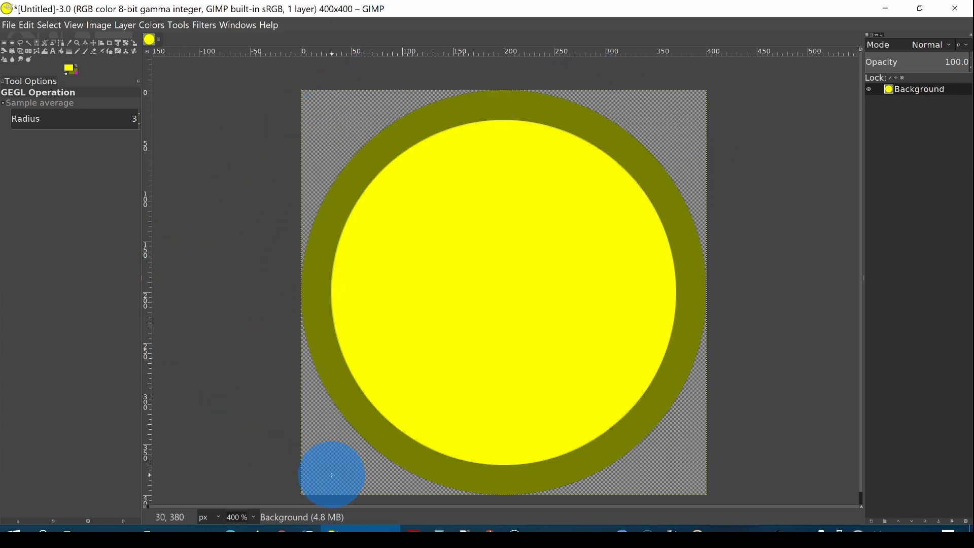
pyautogui.moveTo(15, 56)
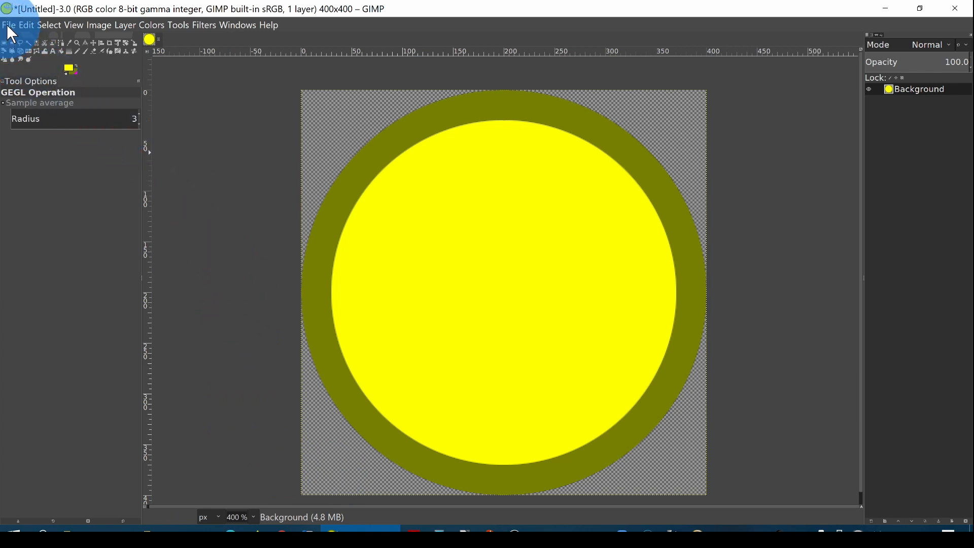
# Start exporting and name the file YellowDot-400x400.png in the 13-Scratch folder.
pyautogui.click(9, 25)
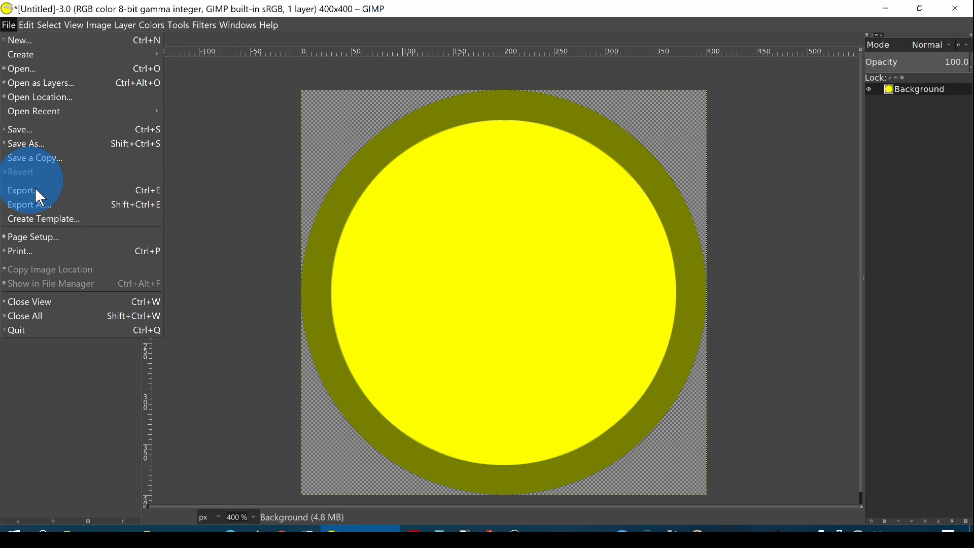
pyautogui.click(23, 190)
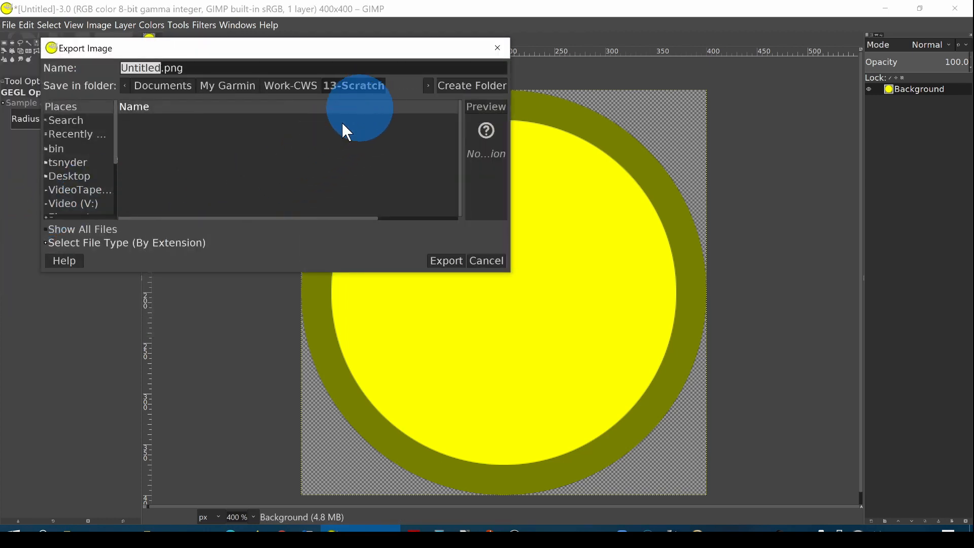
pyautogui.moveTo(257, 136)
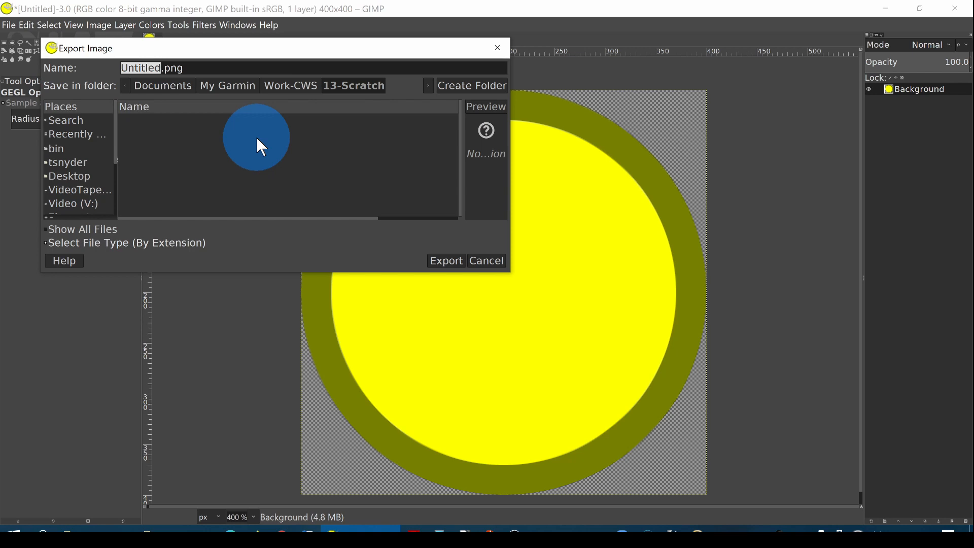
pyautogui.write('Yell.png')
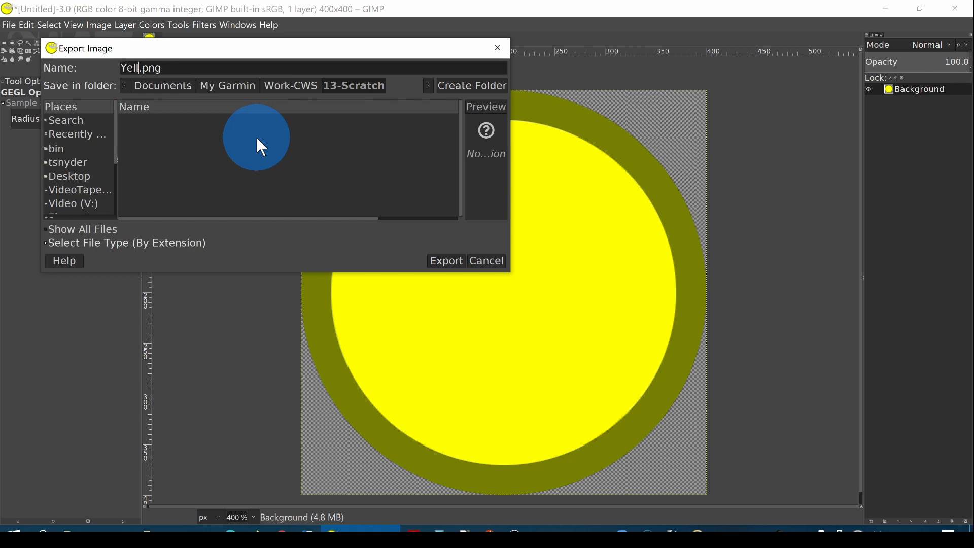
pyautogui.write('owDot')
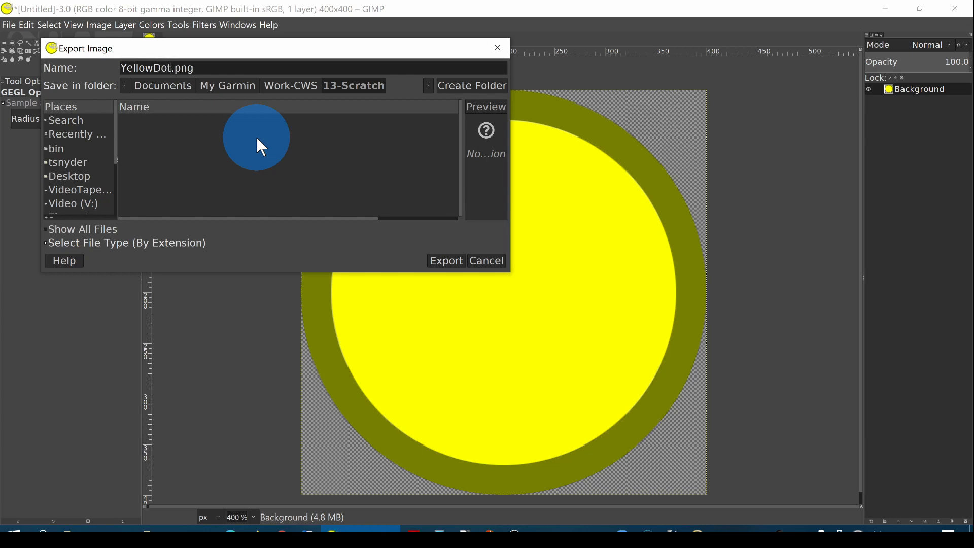
pyautogui.write('-400')
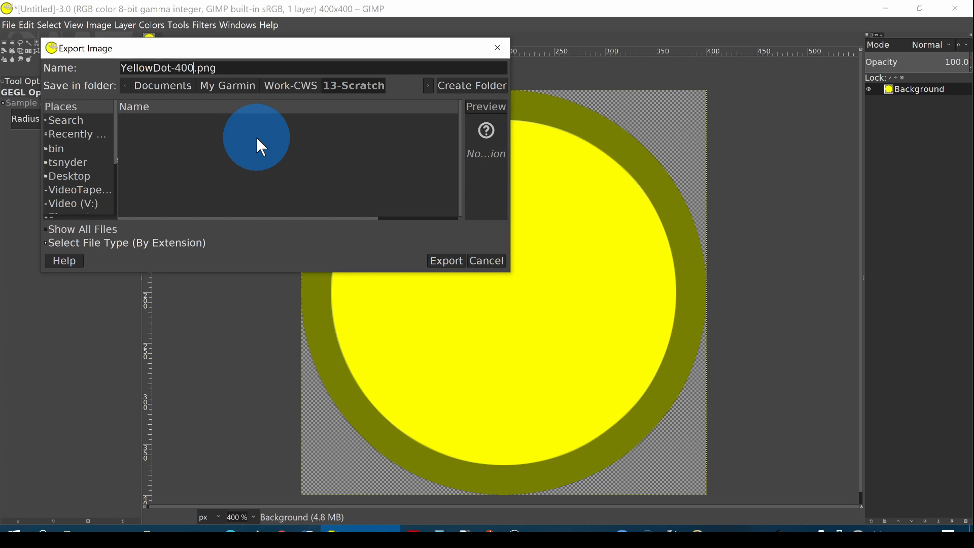
pyautogui.write('x400')
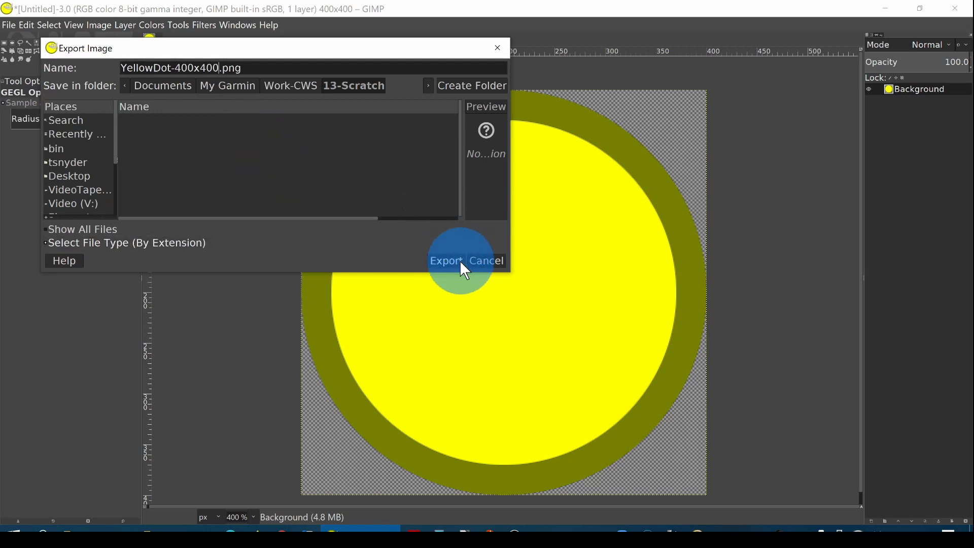
# Export the 400×400 PNG with the extra metadata options unchecked.
pyautogui.click(445, 260)
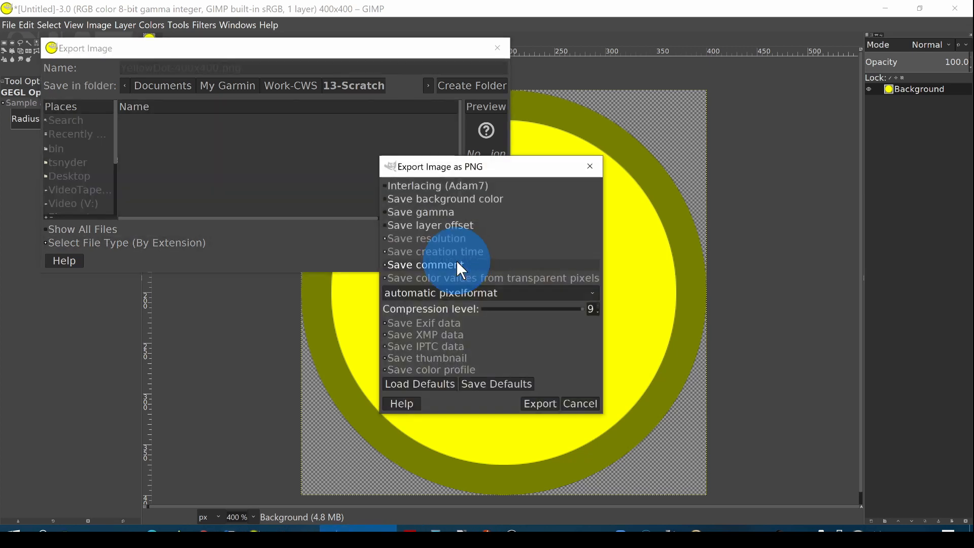
pyautogui.moveTo(572, 208)
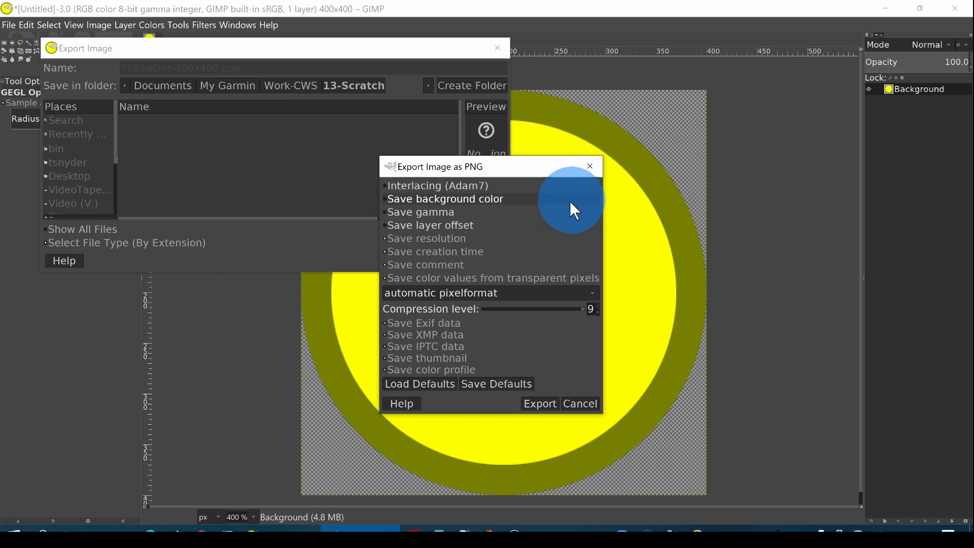
pyautogui.moveTo(388, 205)
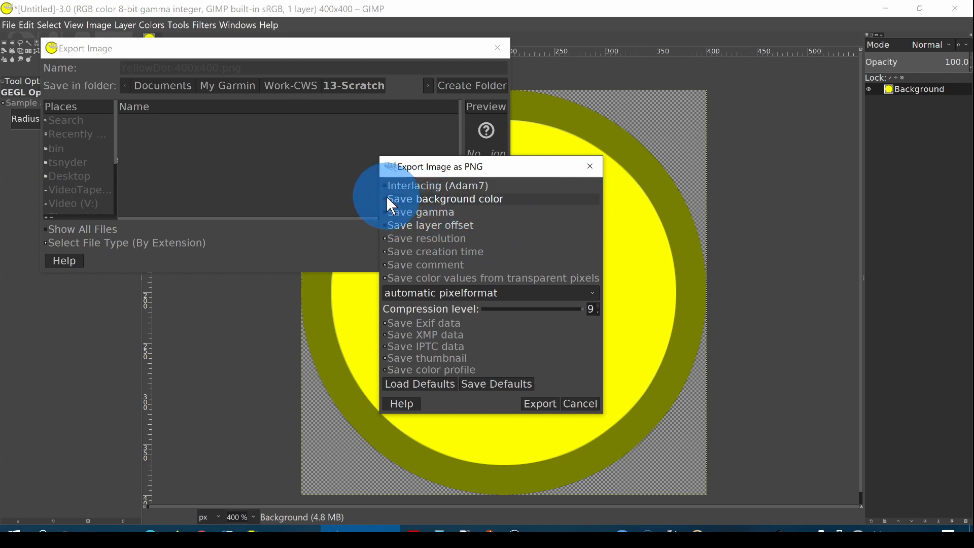
pyautogui.moveTo(402, 217)
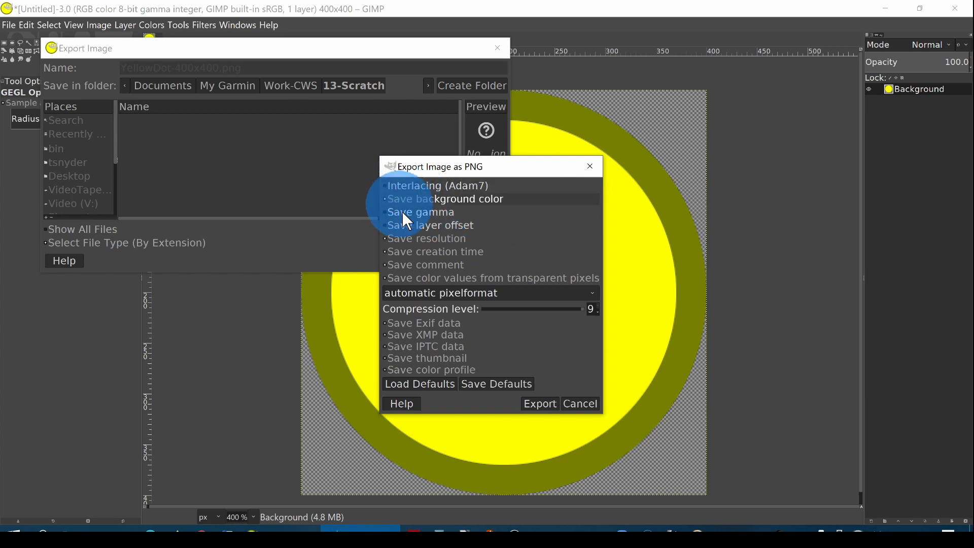
pyautogui.moveTo(434, 284)
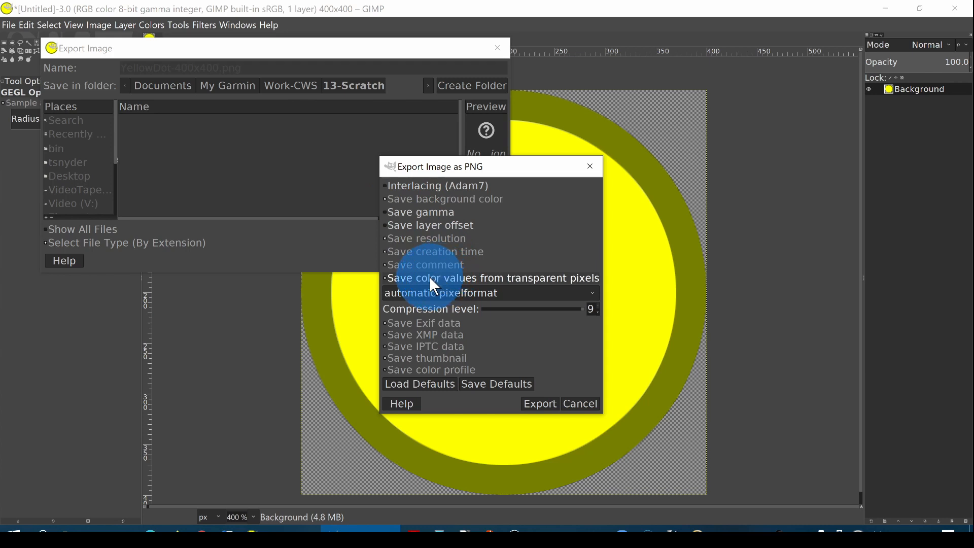
pyautogui.moveTo(423, 285)
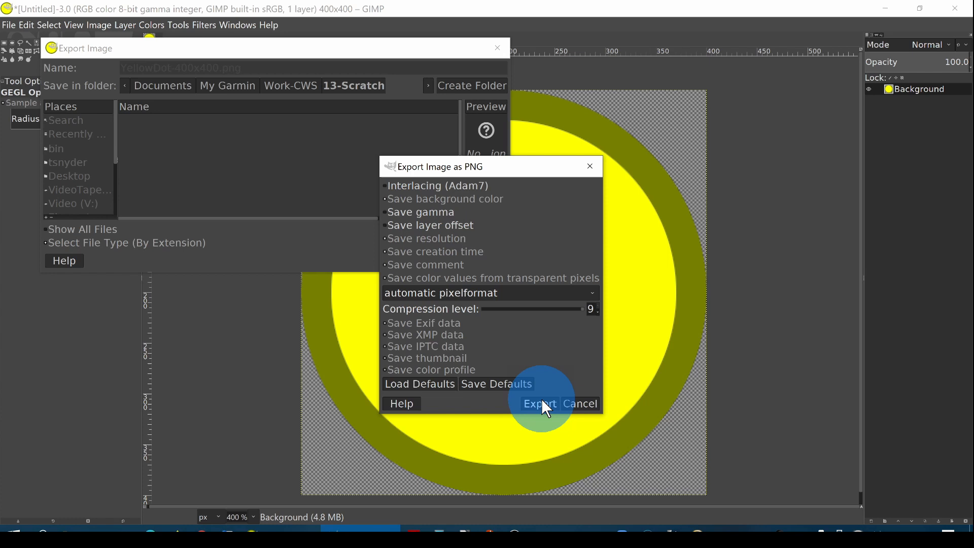
pyautogui.click(539, 403)
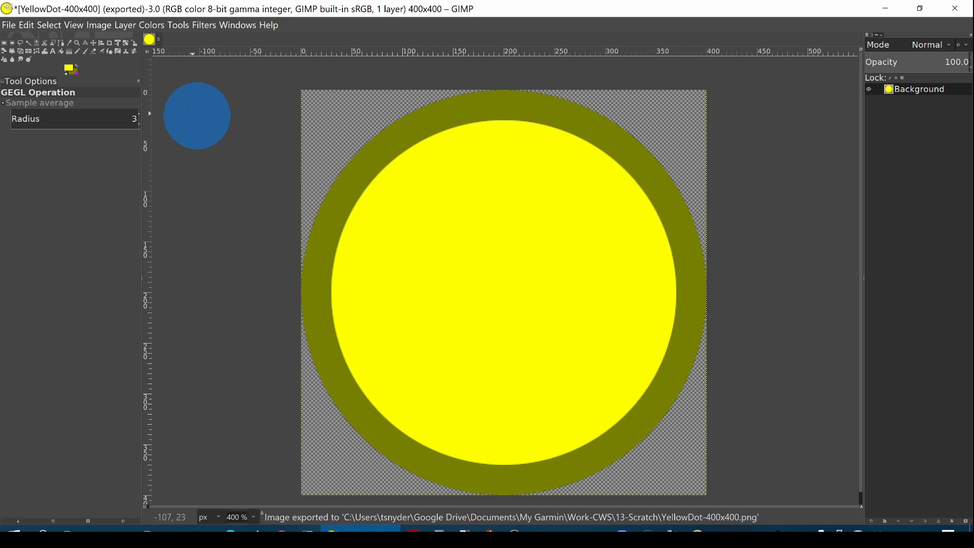
# Scale the image down to 24×24 pixels via Image > Scale Image.
pyautogui.click(99, 25)
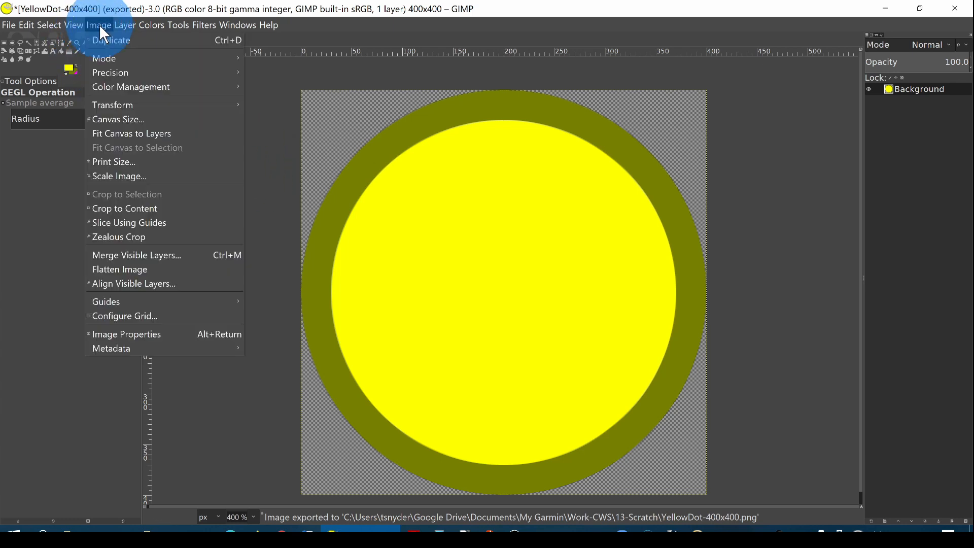
pyautogui.click(118, 176)
pyautogui.write('24')
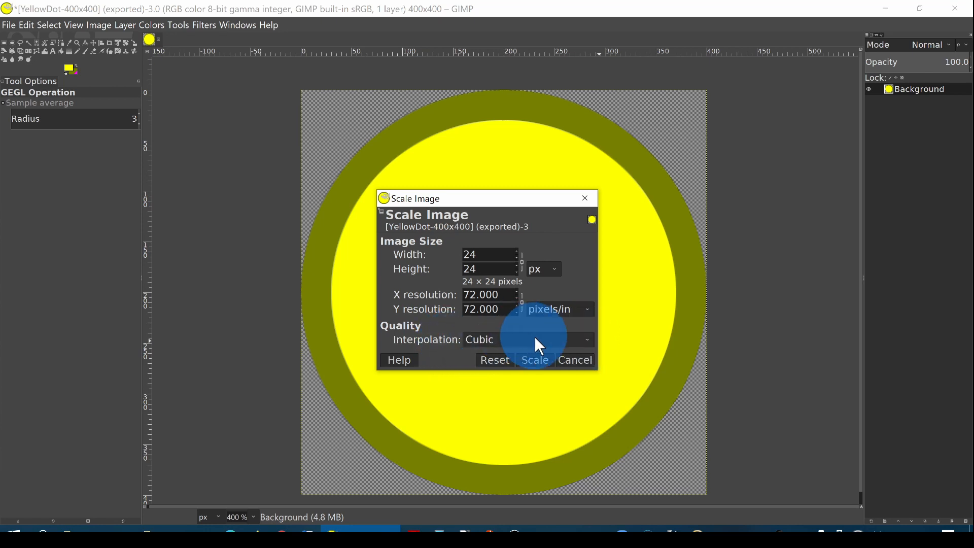
pyautogui.click(533, 359)
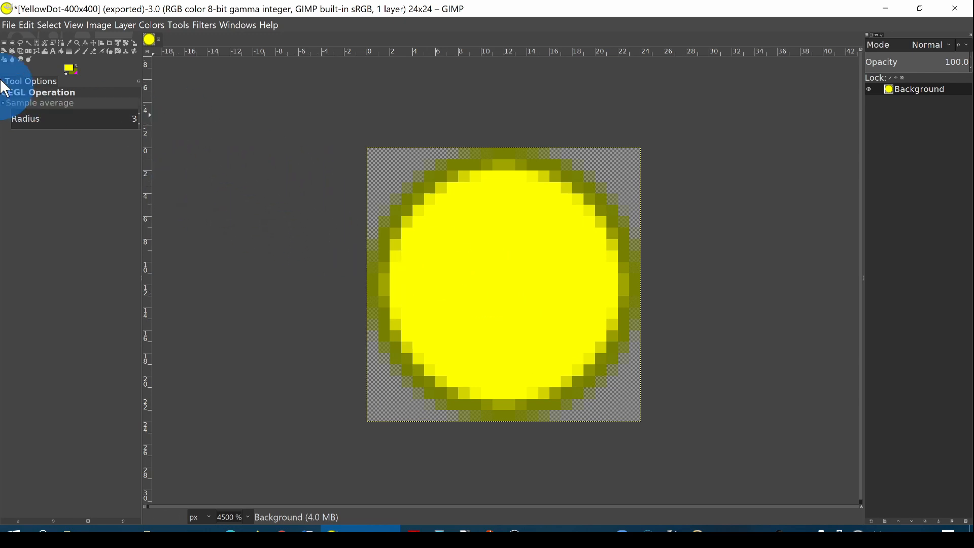
# Export the scaled image as YellowDot-24x24.png into 13-Scratch.
pyautogui.click(8, 25)
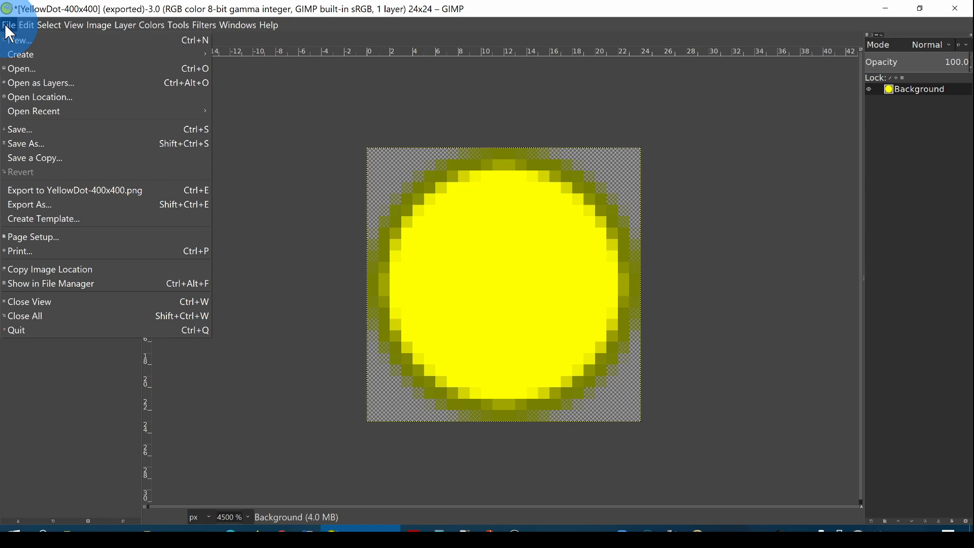
pyautogui.click(29, 205)
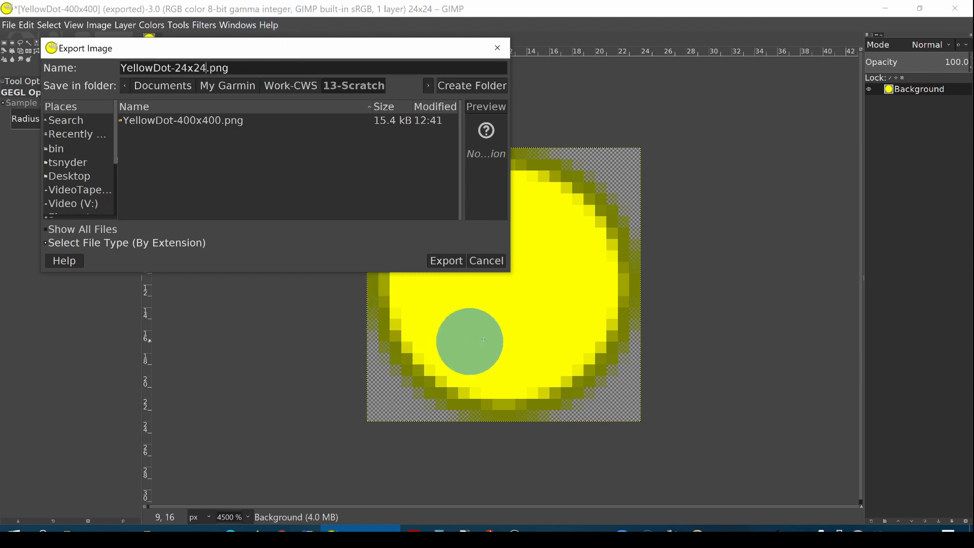
pyautogui.click(445, 260)
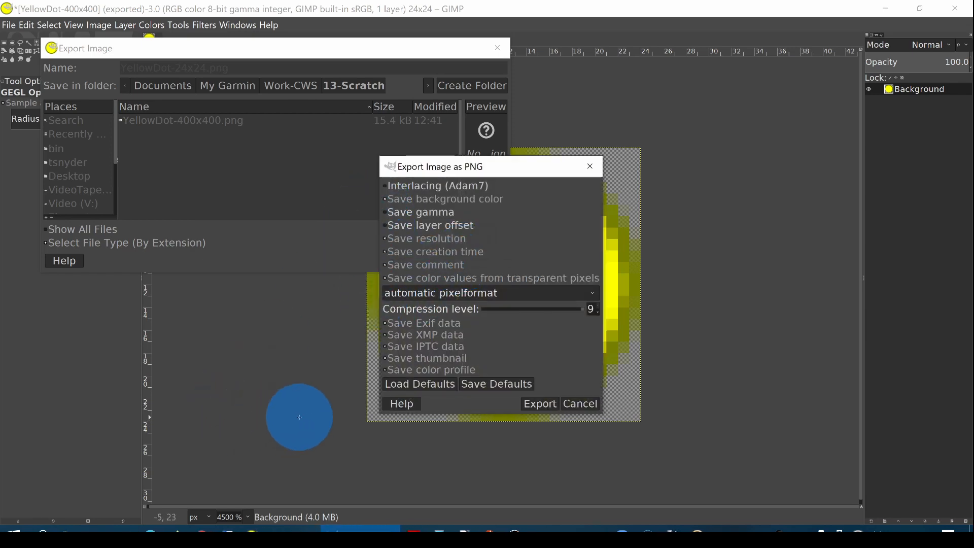
pyautogui.click(539, 403)
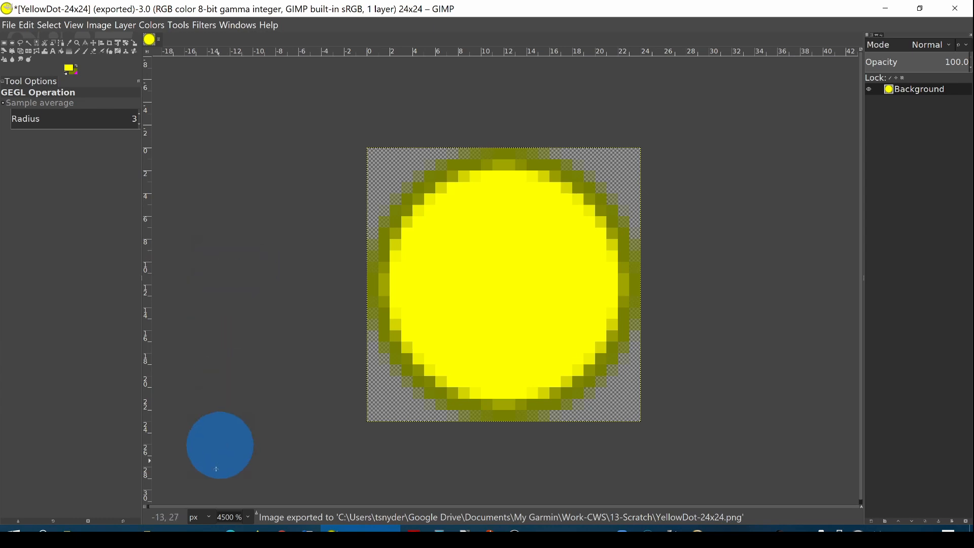
pyautogui.moveTo(146, 531)
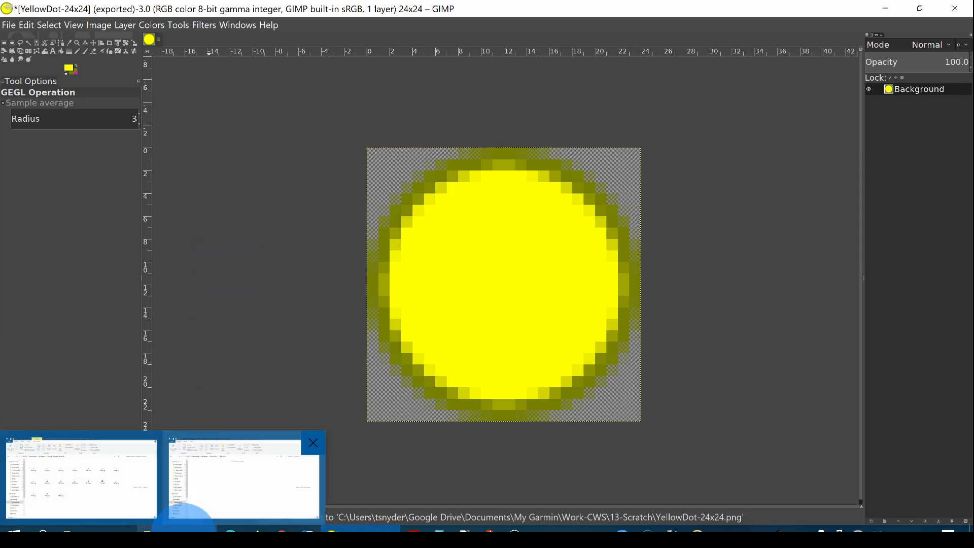
# Copy YellowDot-24x24.png into My Garmin\Custom Waypoint Symbols and rename it 016.png.
pyautogui.click(242, 478)
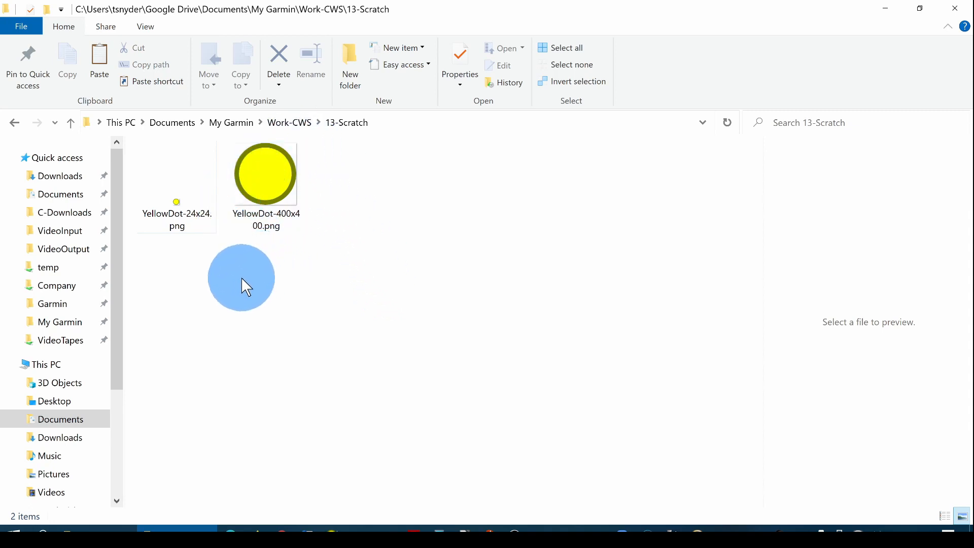
pyautogui.moveTo(238, 290)
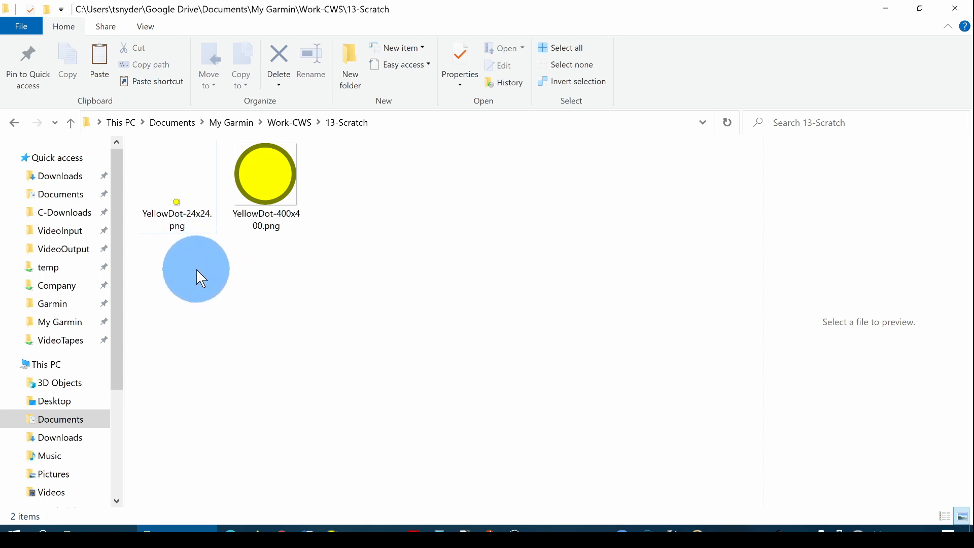
pyautogui.click(177, 180)
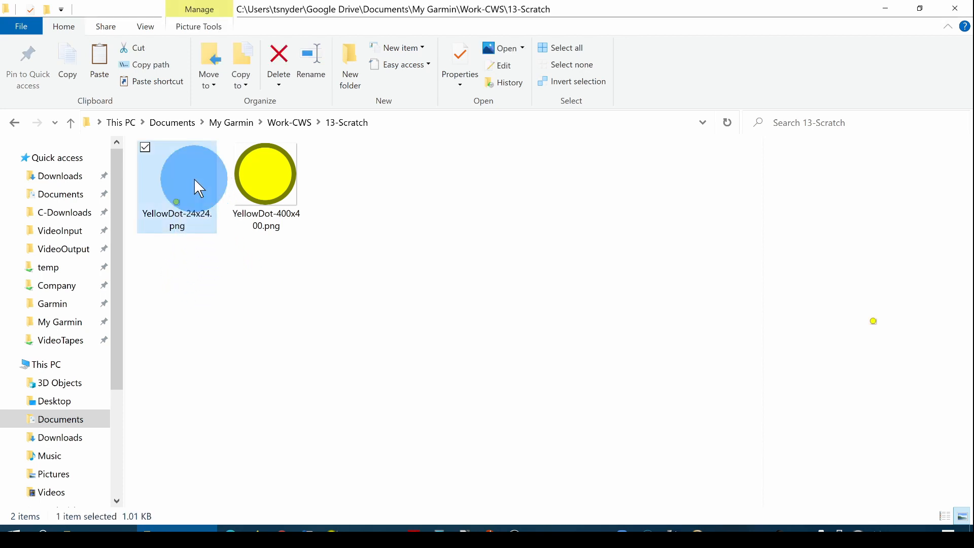
pyautogui.moveTo(105, 463)
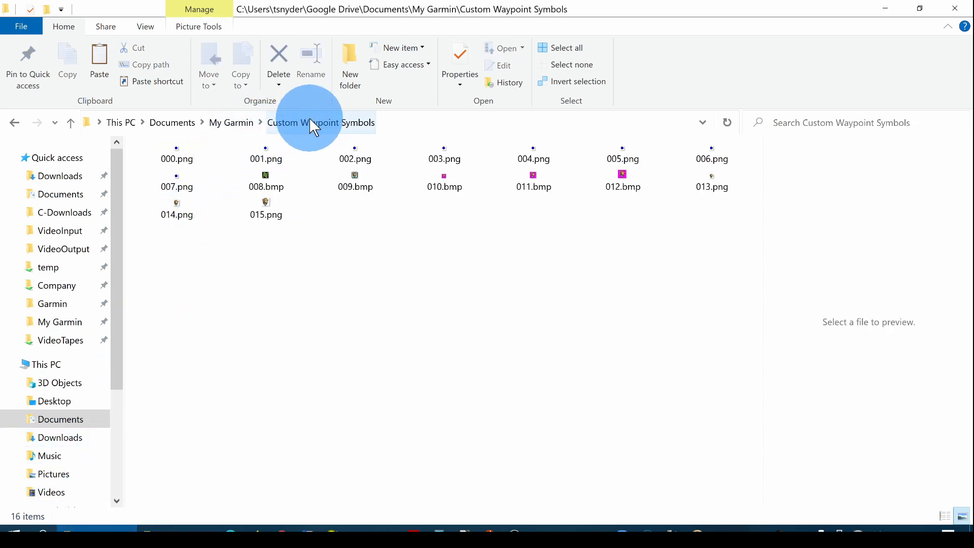
pyautogui.moveTo(354, 316)
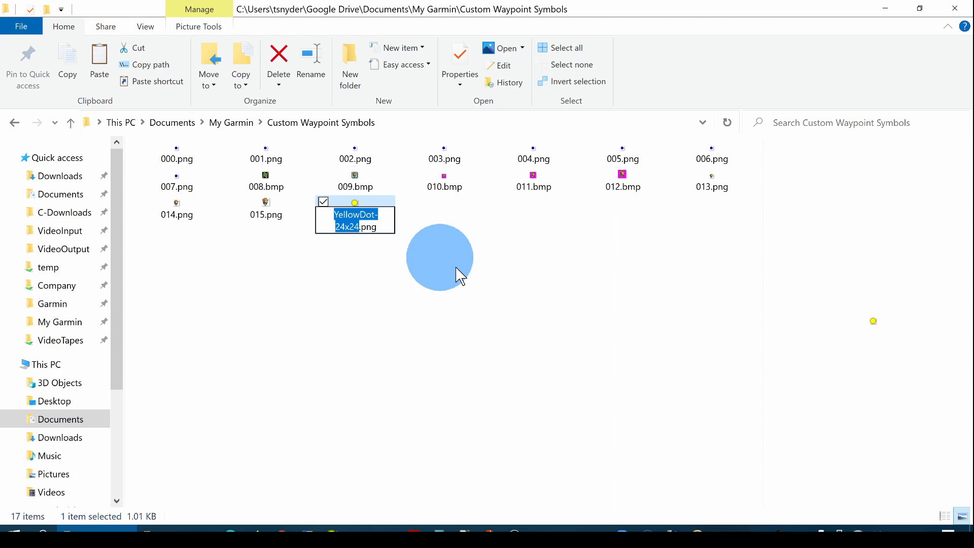
pyautogui.moveTo(461, 277)
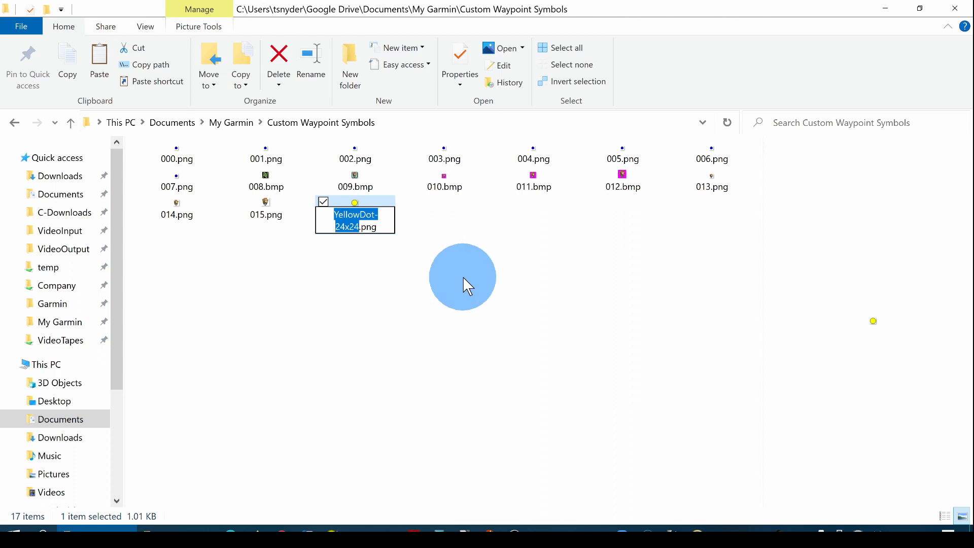
pyautogui.write('016.png')
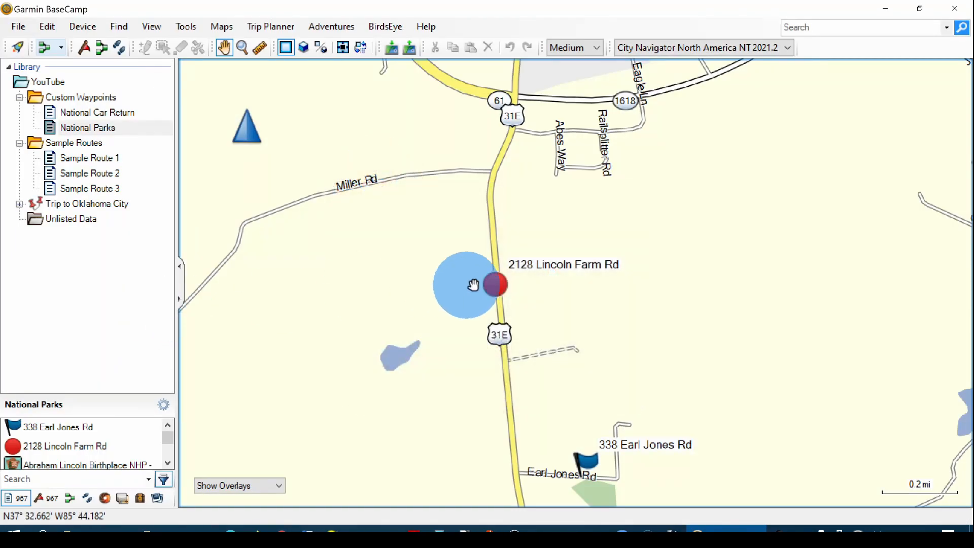
pyautogui.click(496, 285)
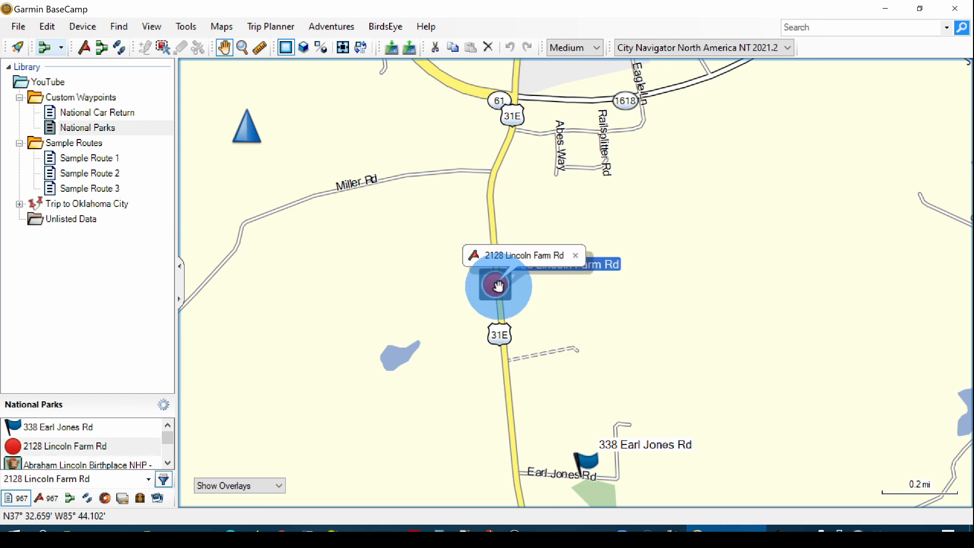
pyautogui.doubleClick(497, 286)
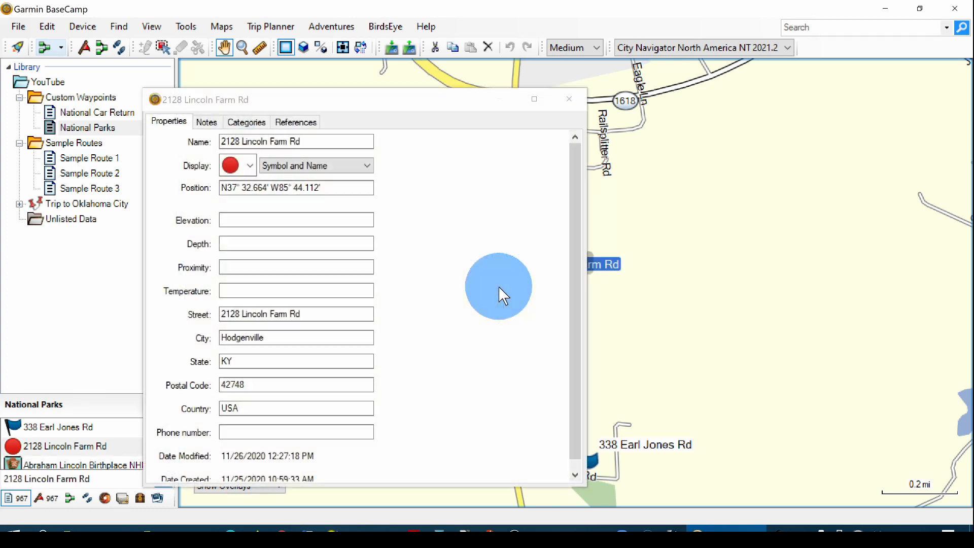
pyautogui.click(249, 165)
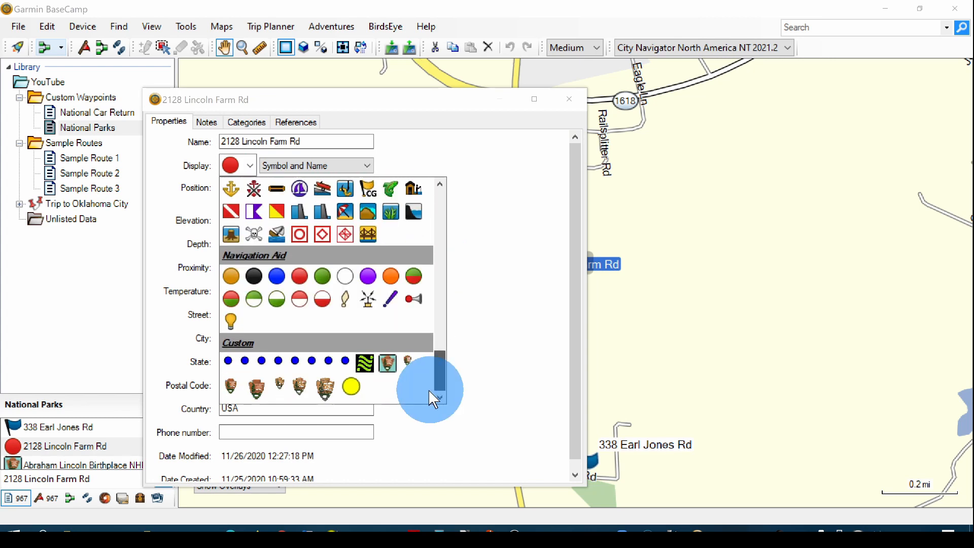
pyautogui.click(351, 385)
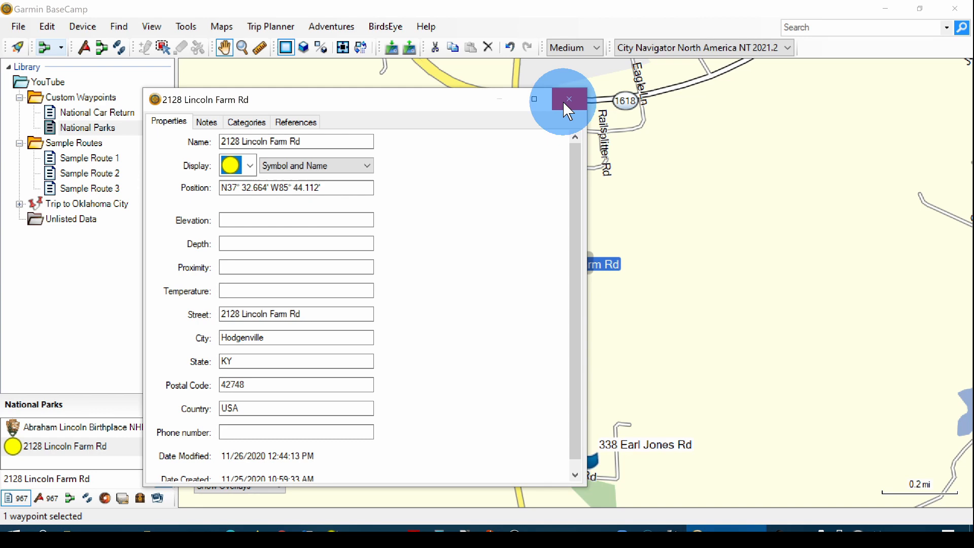
pyautogui.click(568, 99)
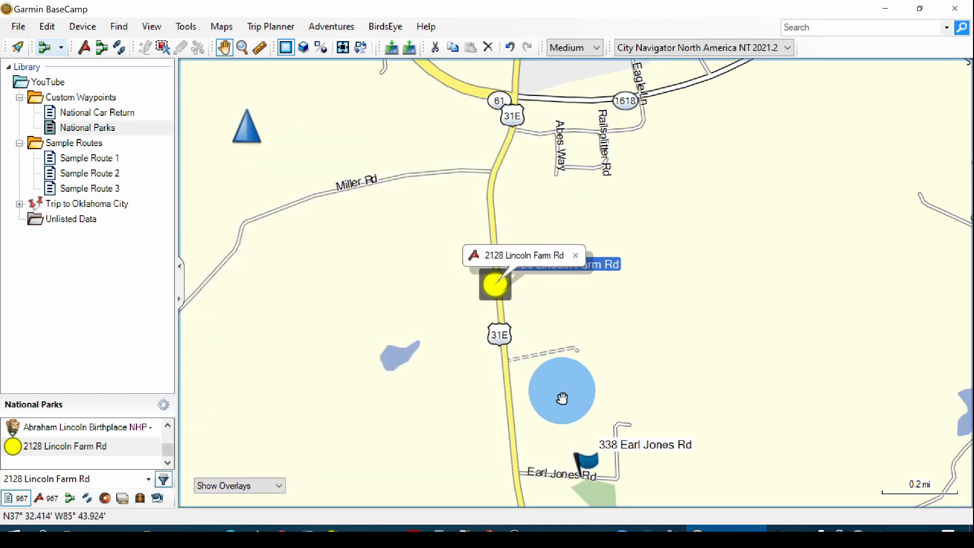
pyautogui.click(598, 452)
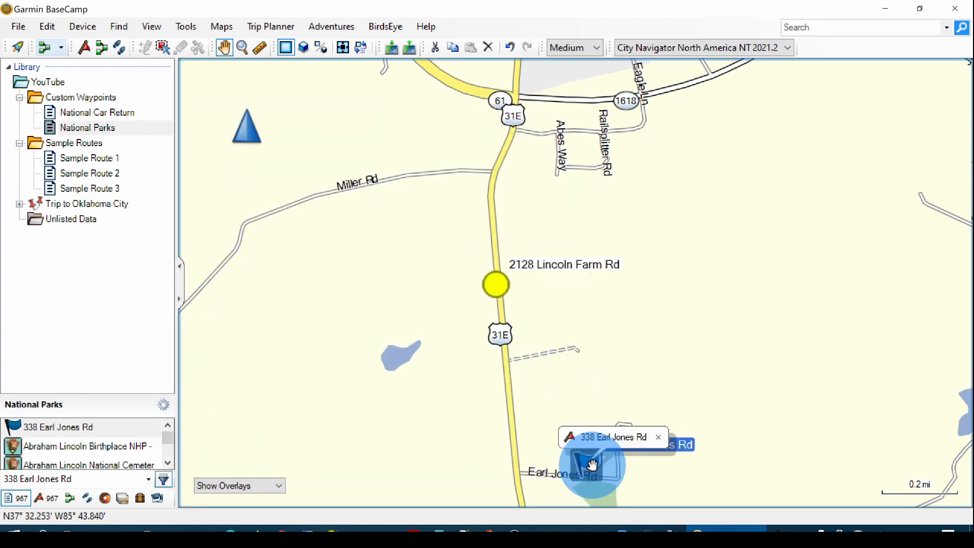